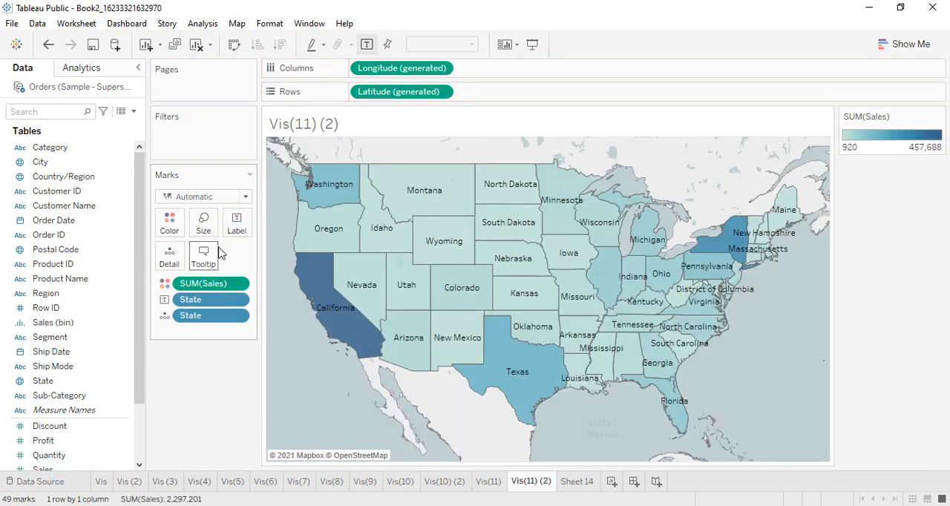
{"action": "mouse_move", "coordinate": [891, 258]}
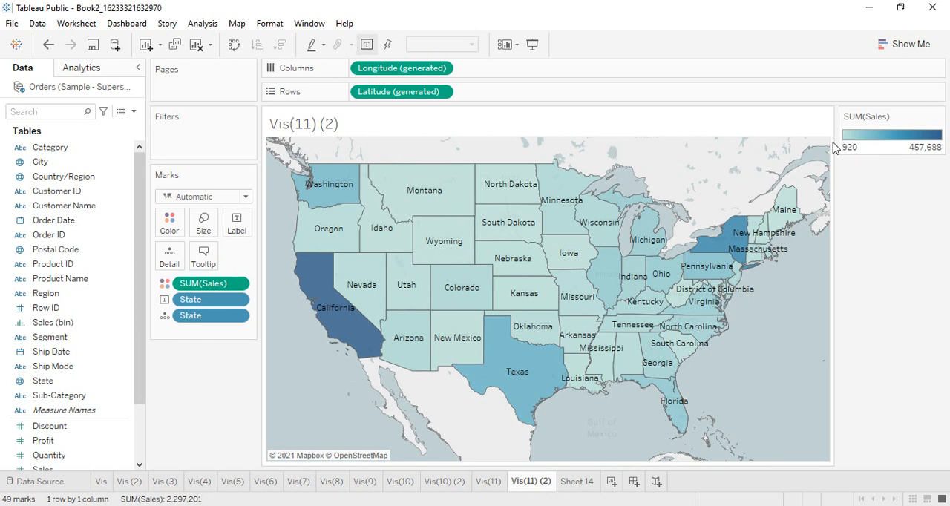
{"action": "mouse_move", "coordinate": [161, 425]}
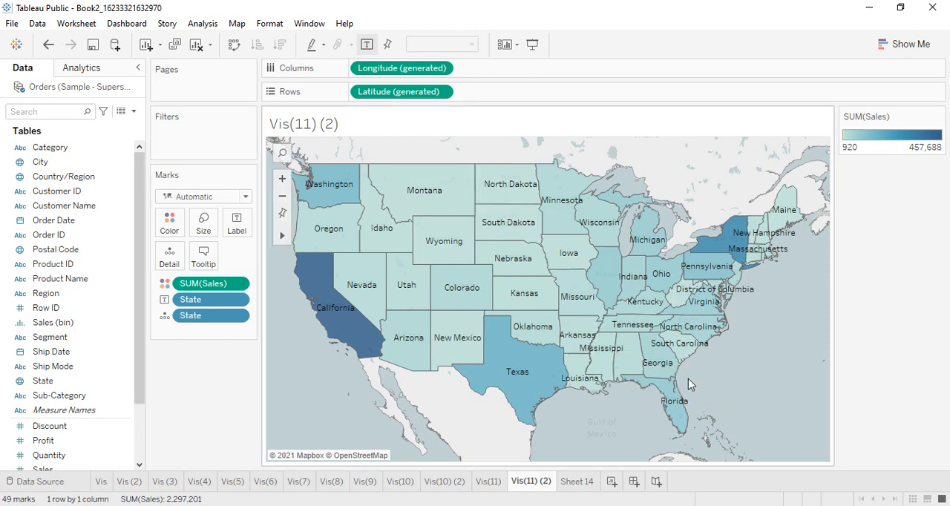
{"action": "mouse_move", "coordinate": [720, 390]}
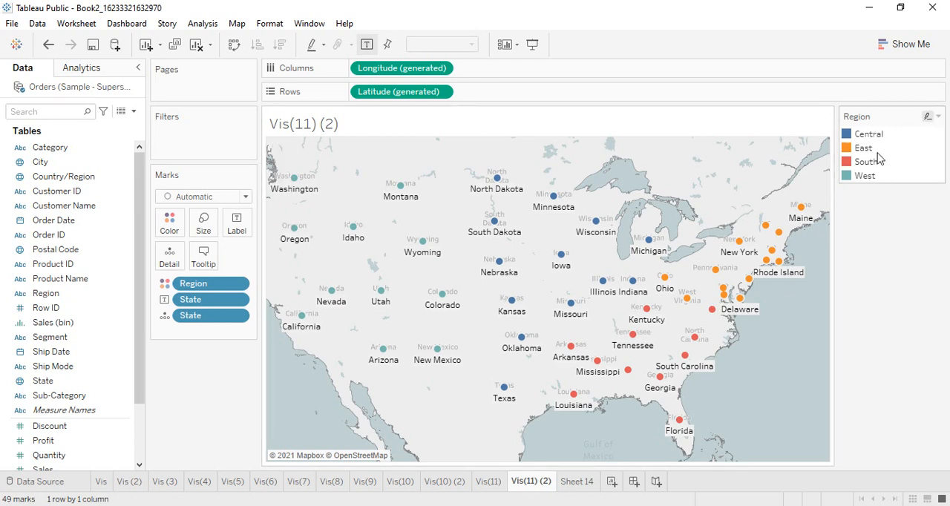
{"action": "mouse_move", "coordinate": [258, 357]}
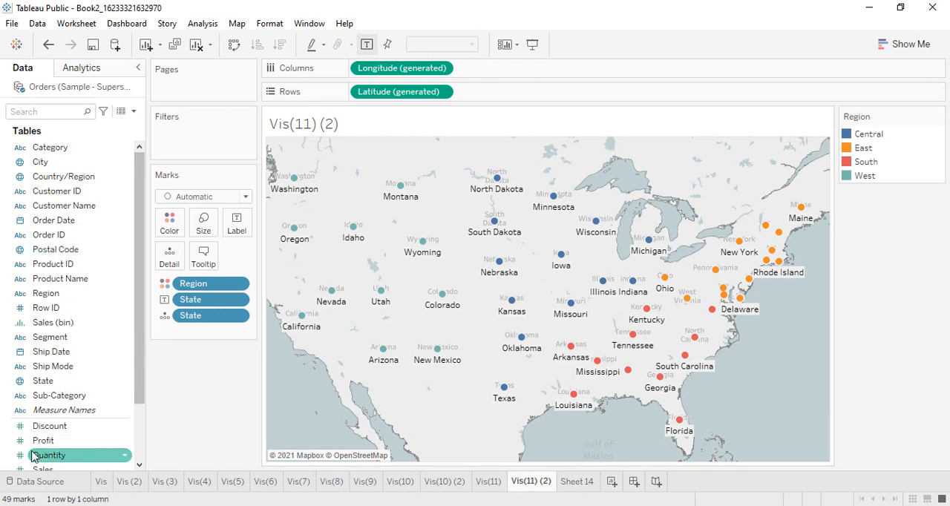
Colour the state points by Region and remove Region from the Rows shelf
{"action": "left_click_drag", "start_coordinate": [49, 455], "coordinate": [252, 220]}
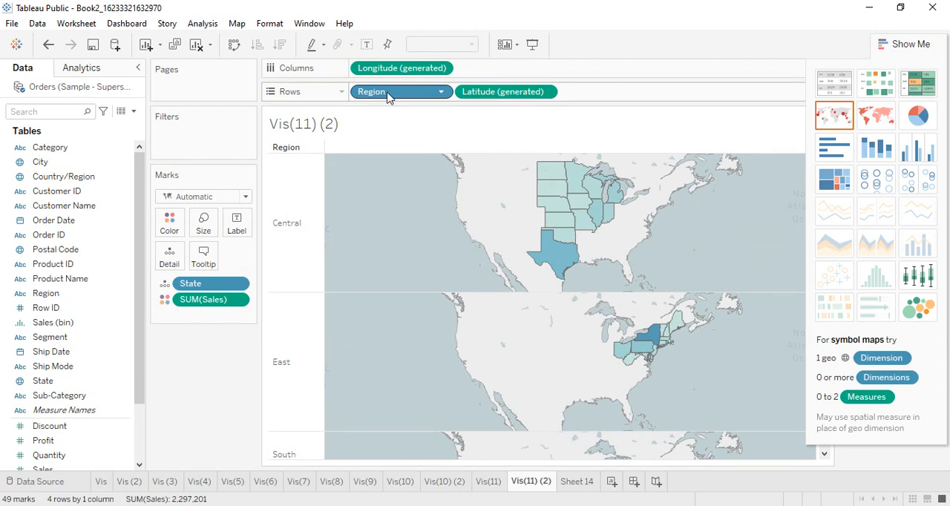
{"action": "left_click_drag", "start_coordinate": [401, 92], "coordinate": [155, 223]}
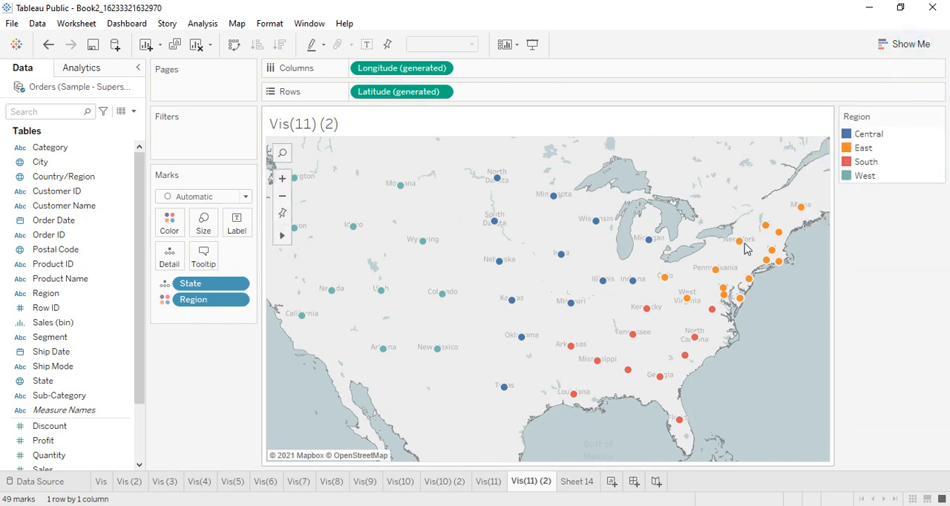
{"action": "mouse_move", "coordinate": [691, 281]}
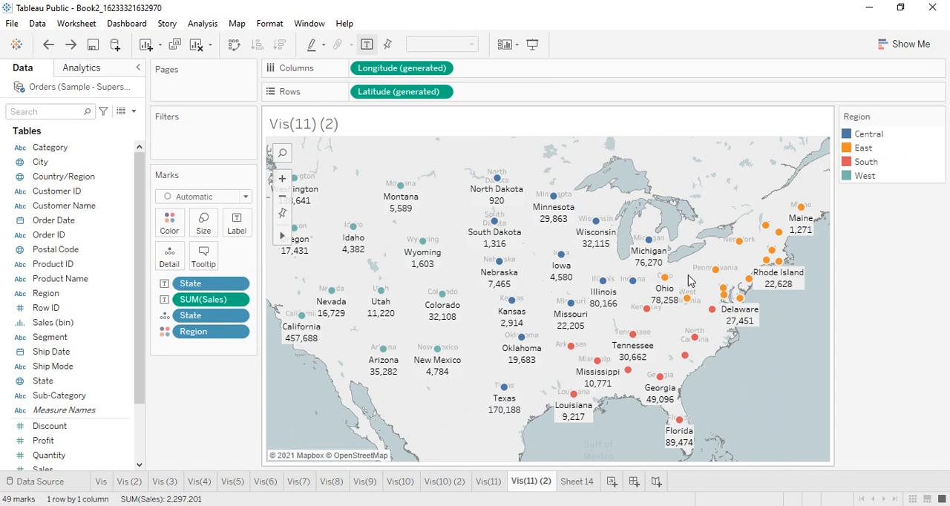
{"action": "mouse_move", "coordinate": [682, 274]}
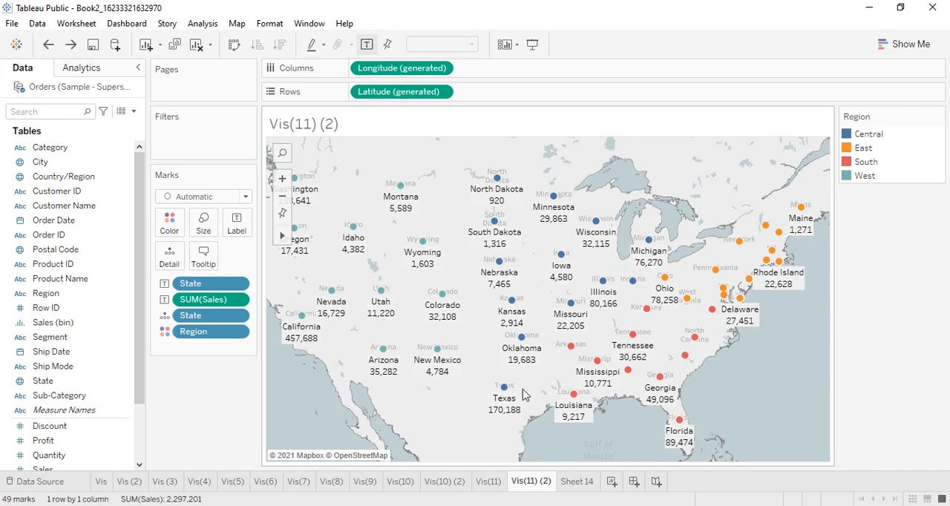
{"action": "mouse_move", "coordinate": [572, 308]}
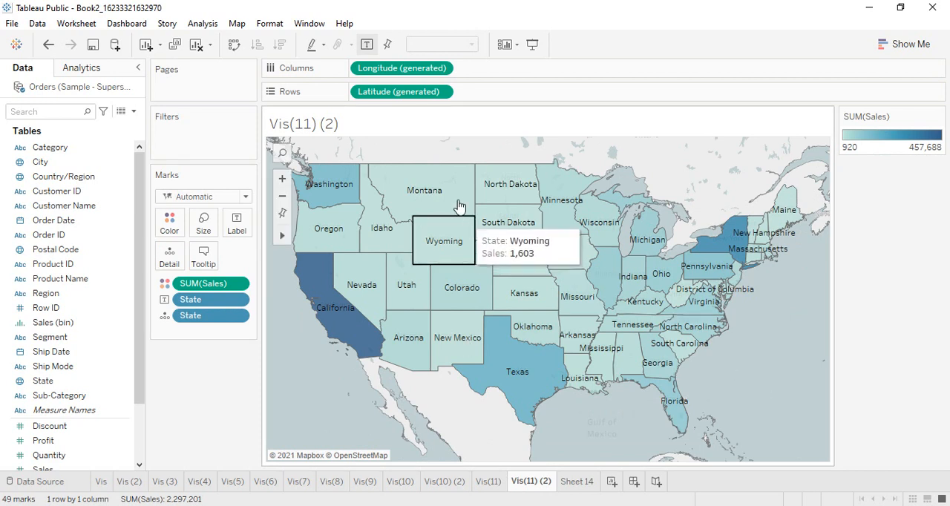
{"action": "mouse_move", "coordinate": [444, 322]}
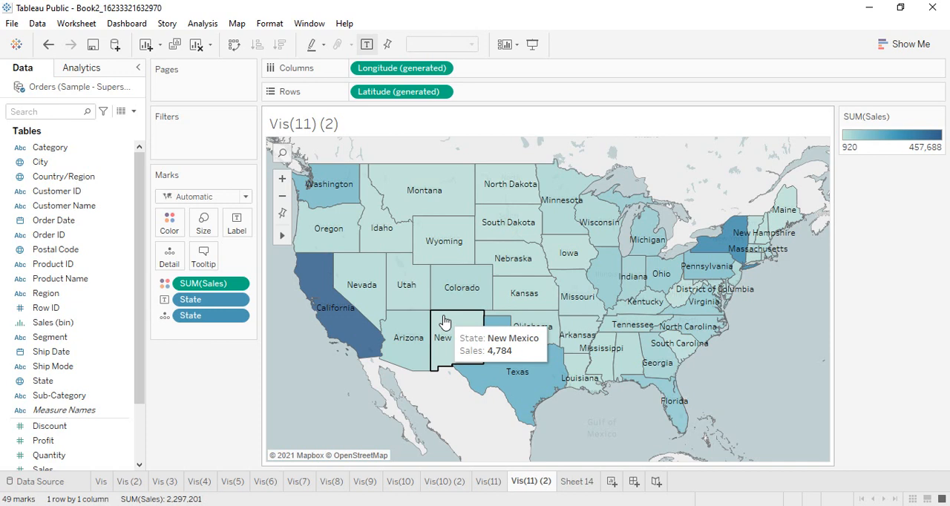
{"action": "mouse_move", "coordinate": [338, 184]}
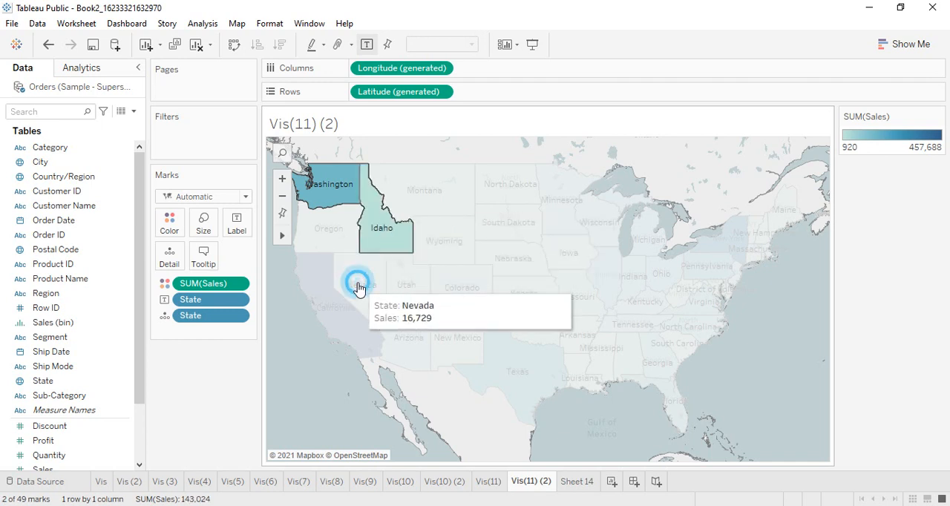
Add Nevada and Colorado to the selected western states and group the ten together
{"action": "left_click", "coordinate": [448, 234]}
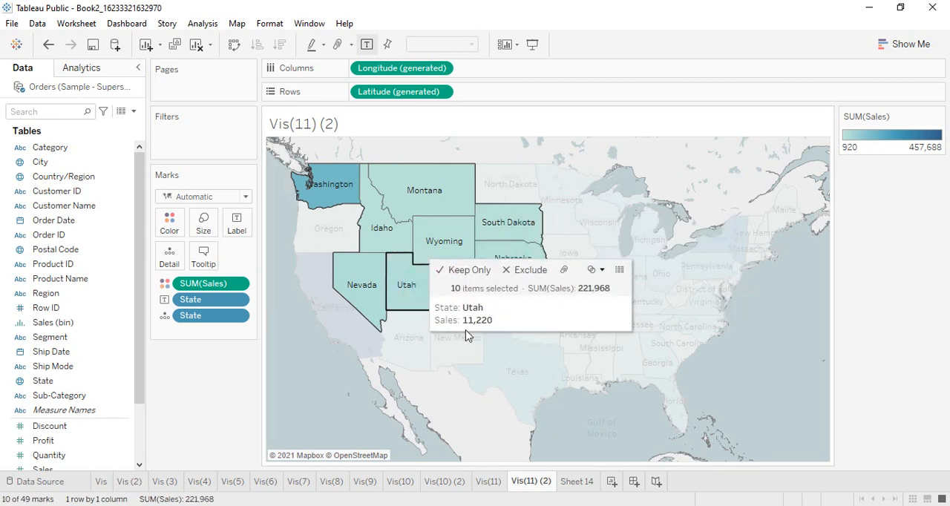
{"action": "mouse_move", "coordinate": [462, 288]}
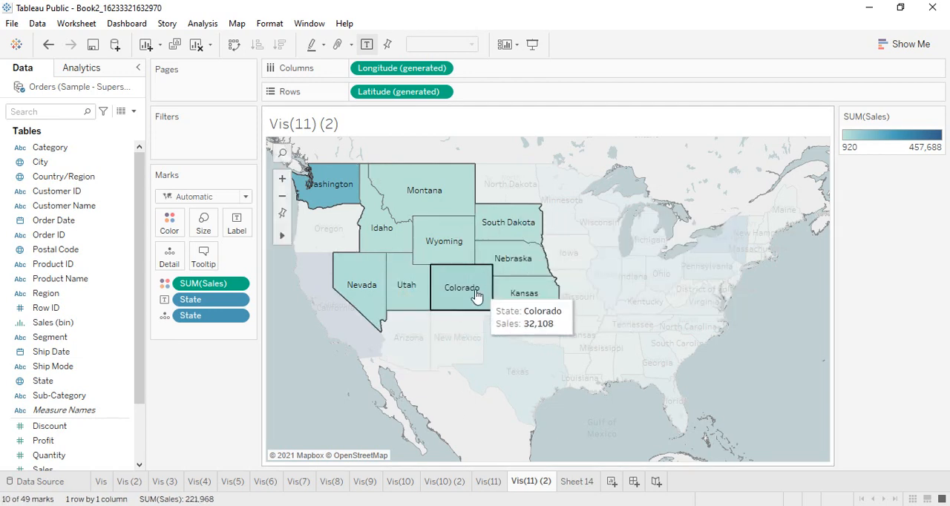
{"action": "left_click", "coordinate": [462, 288]}
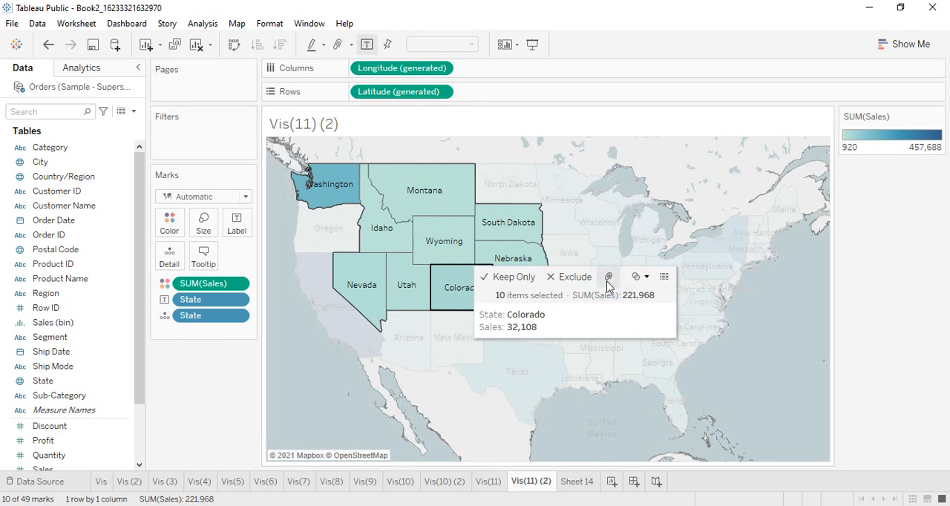
{"action": "left_click", "coordinate": [607, 276]}
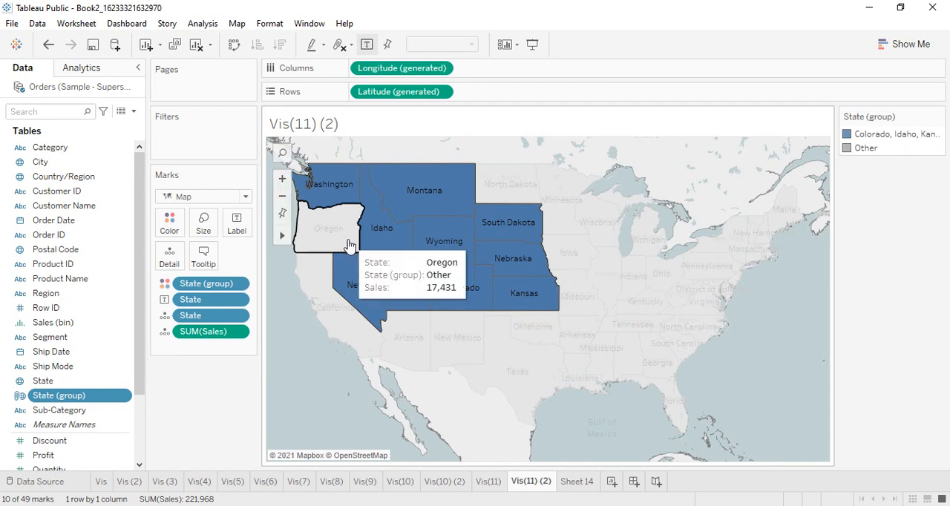
{"action": "mouse_move", "coordinate": [423, 199]}
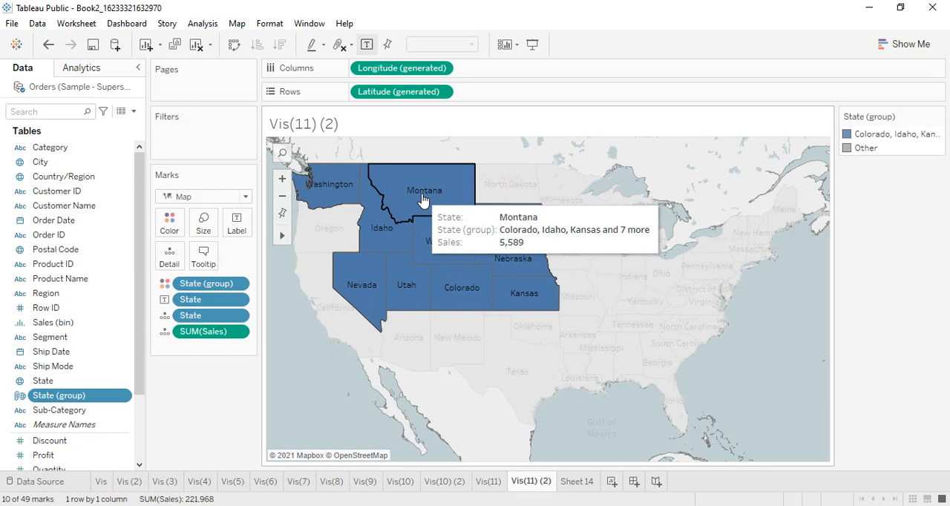
{"action": "mouse_move", "coordinate": [868, 147]}
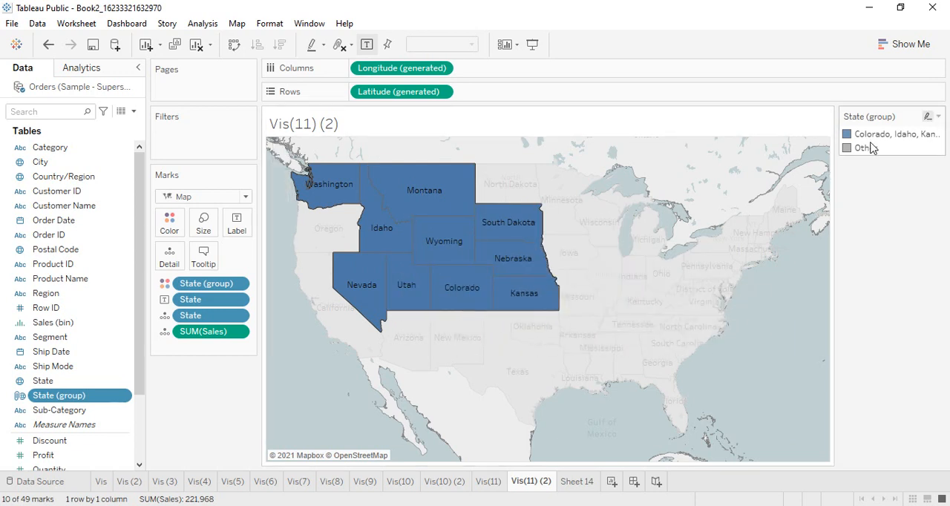
{"action": "mouse_move", "coordinate": [870, 117]}
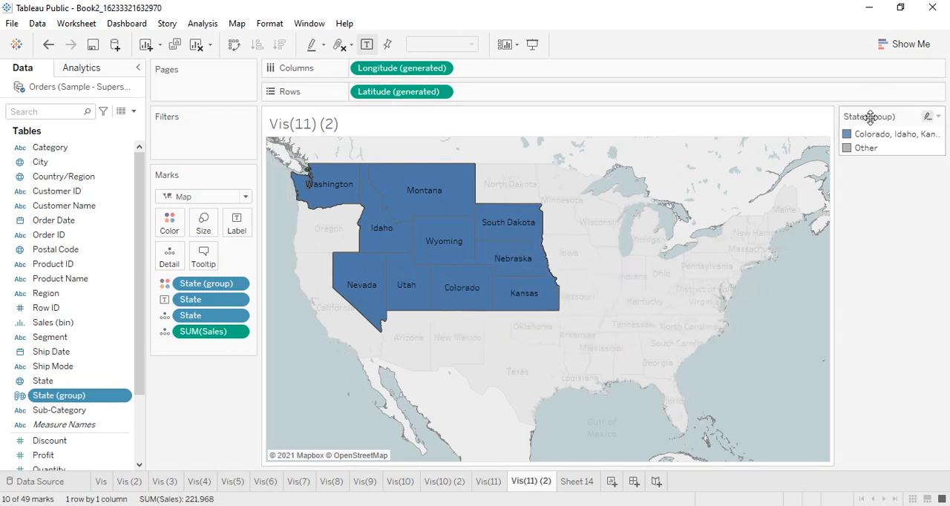
{"action": "mouse_move", "coordinate": [849, 135]}
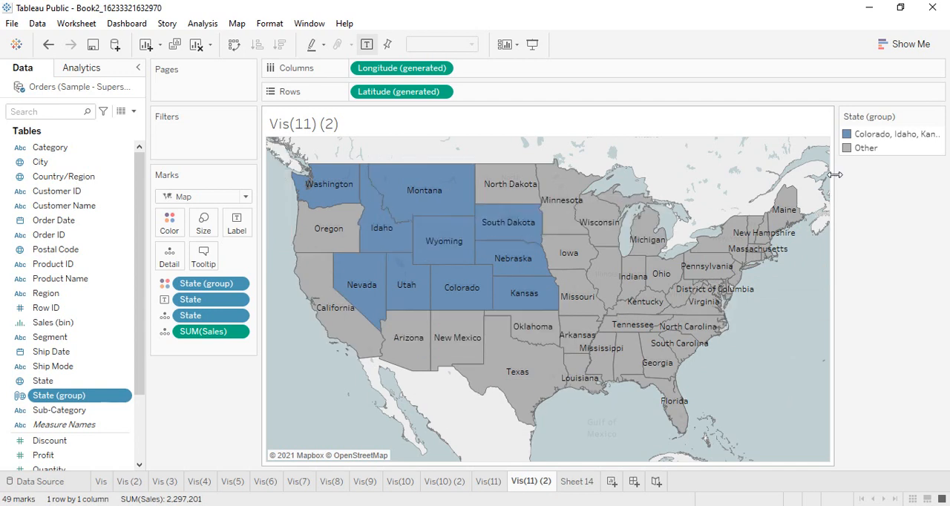
{"action": "mouse_move", "coordinate": [568, 252]}
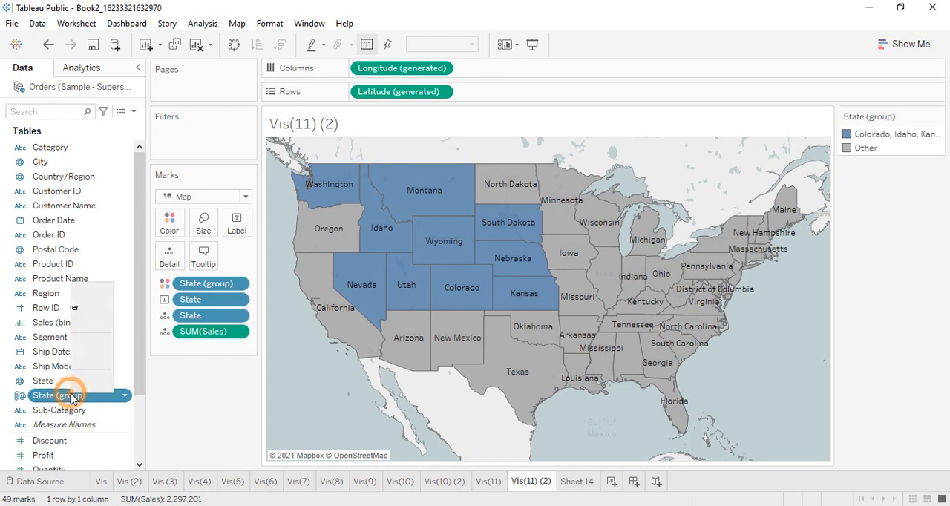
Rename the 'Colorado, Idaho, Kansas and 7 more' group to 'Region 1'
{"action": "double_click", "coordinate": [59, 395]}
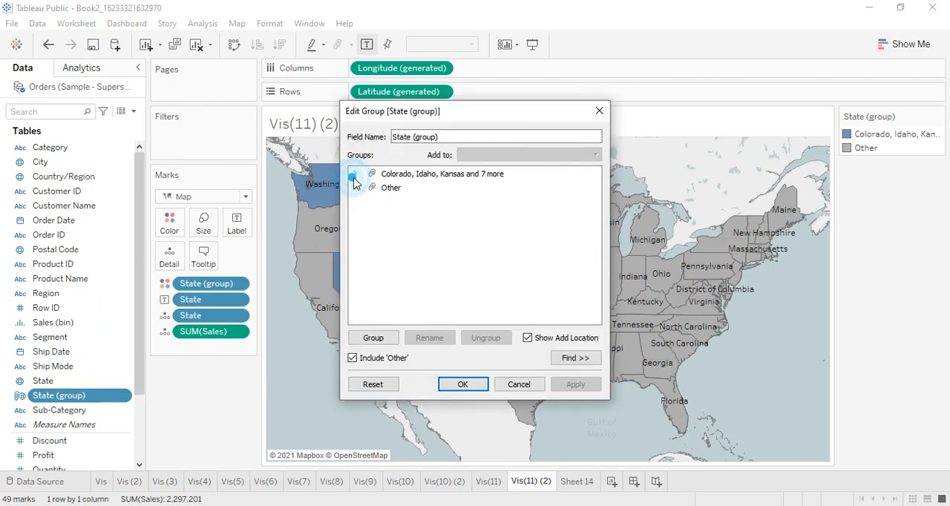
{"action": "left_click", "coordinate": [442, 173]}
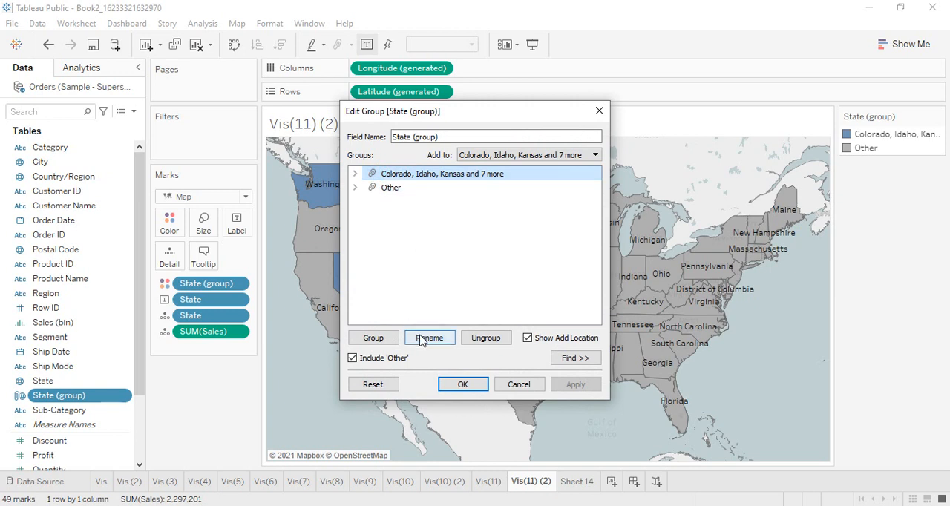
{"action": "left_click", "coordinate": [429, 337]}
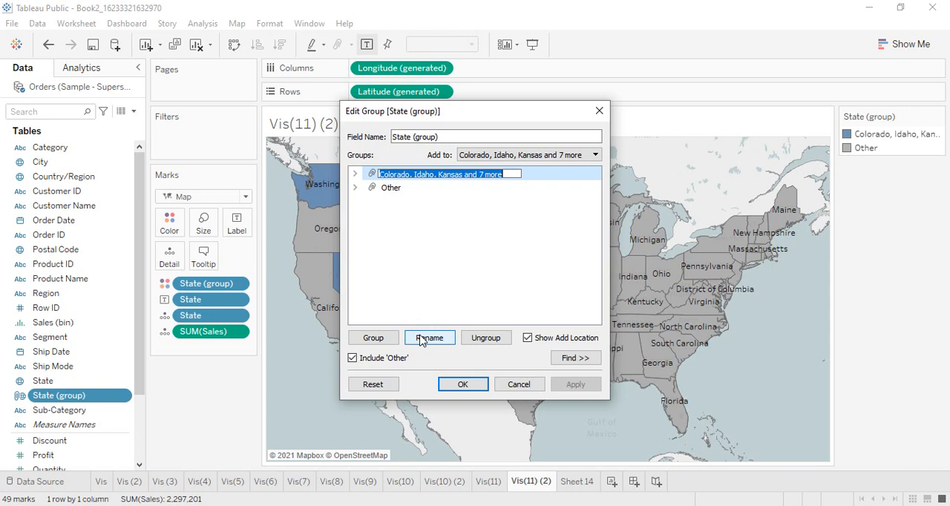
{"action": "type", "text": "Red"}
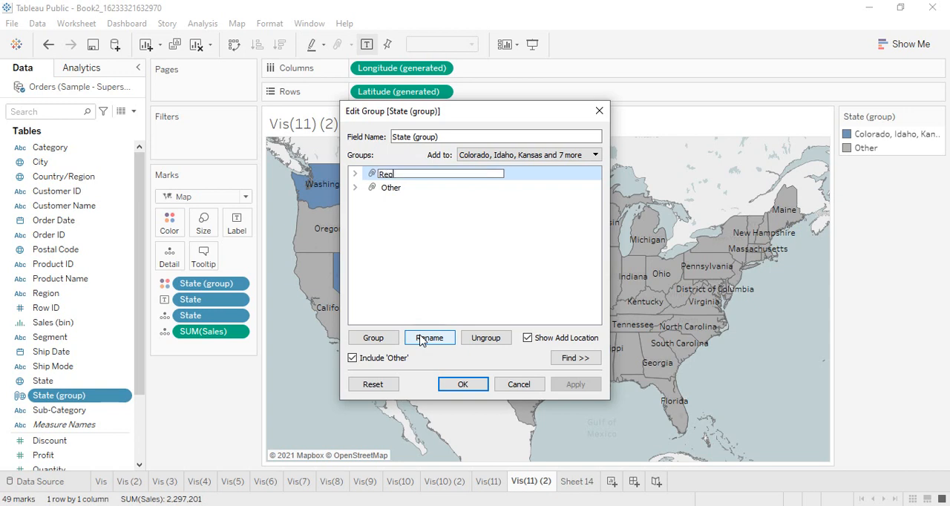
{"action": "type", "text": "Region 1"}
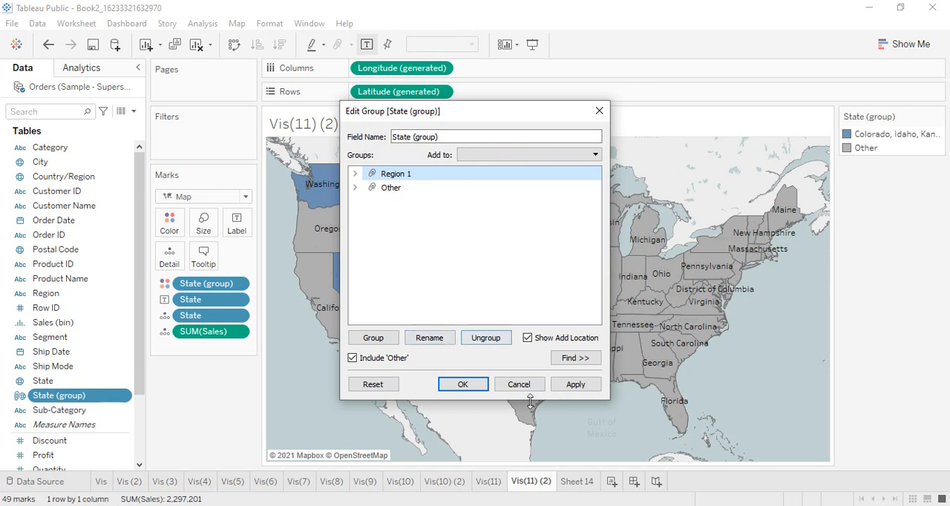
{"action": "left_click", "coordinate": [462, 384]}
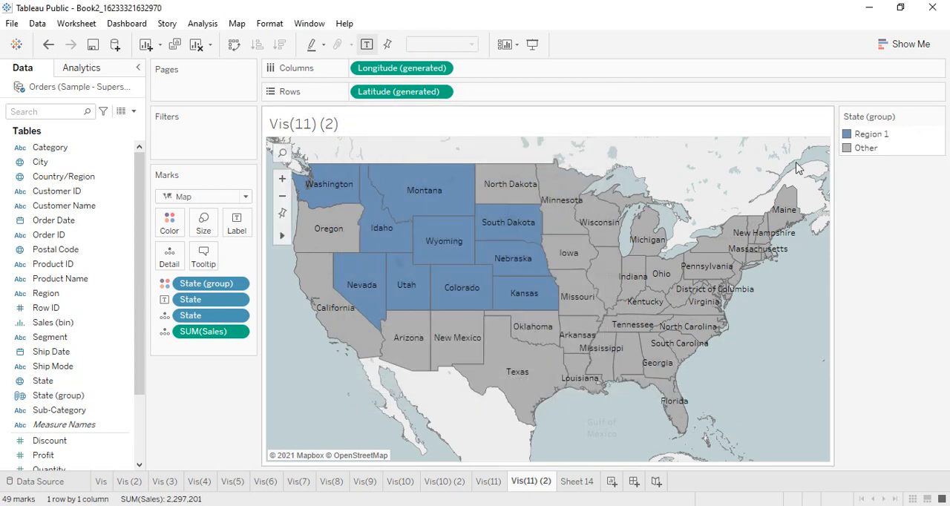
{"action": "mouse_move", "coordinate": [608, 312]}
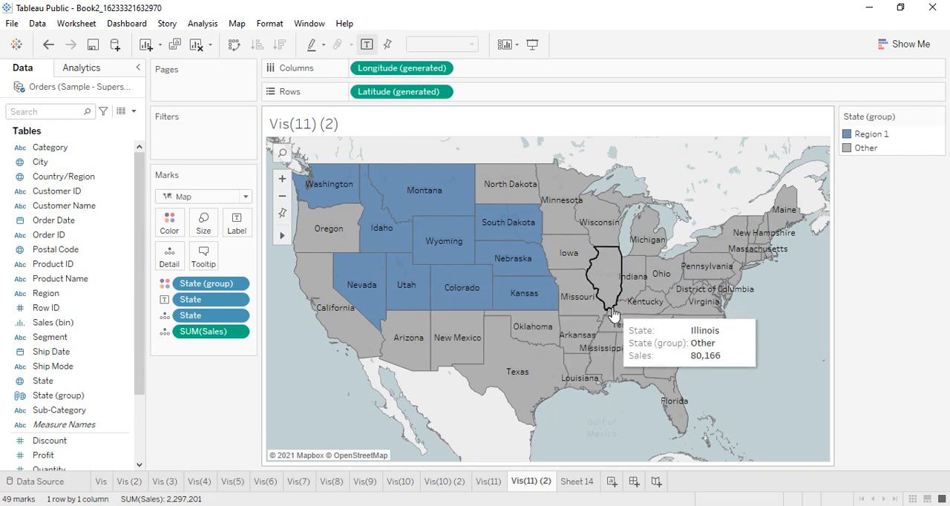
{"action": "mouse_move", "coordinate": [586, 331]}
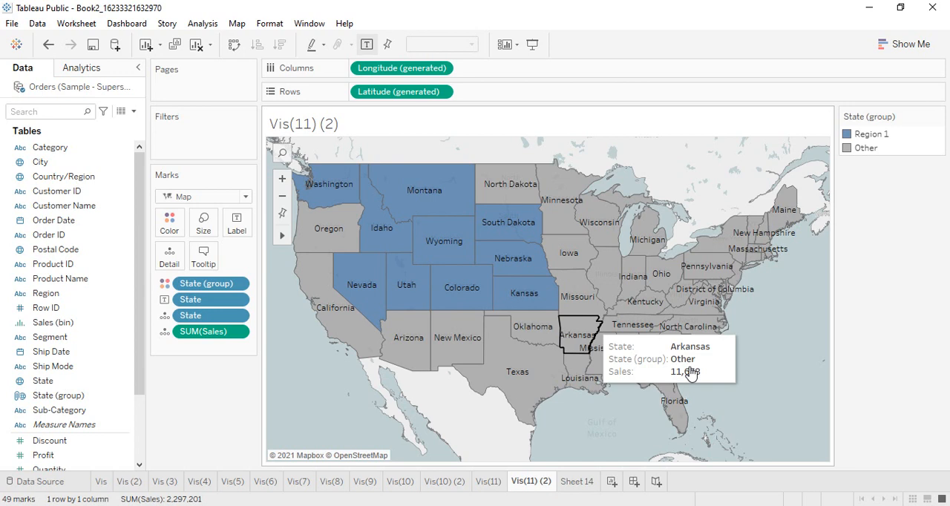
Drag-select a second block of states and add New Mexico to the selection
{"action": "left_click_drag", "start_coordinate": [583, 242], "coordinate": [746, 411]}
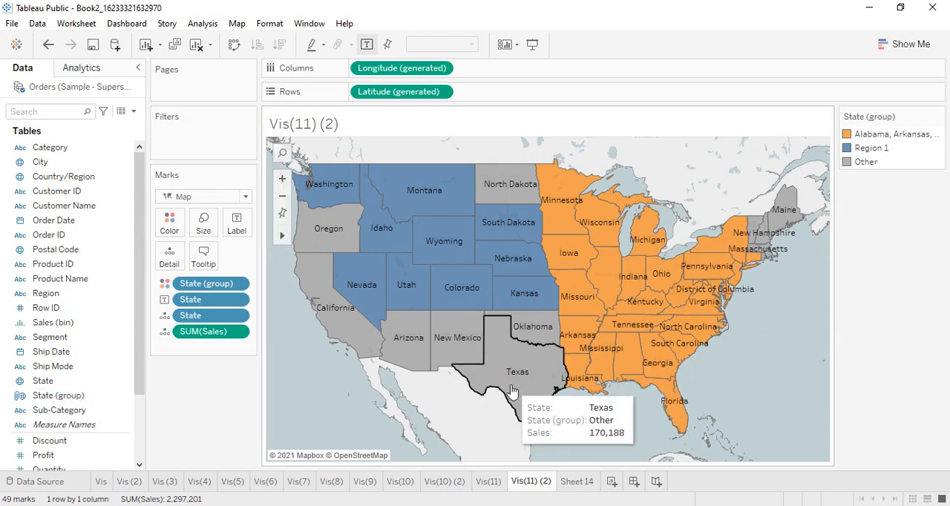
{"action": "mouse_move", "coordinate": [585, 434]}
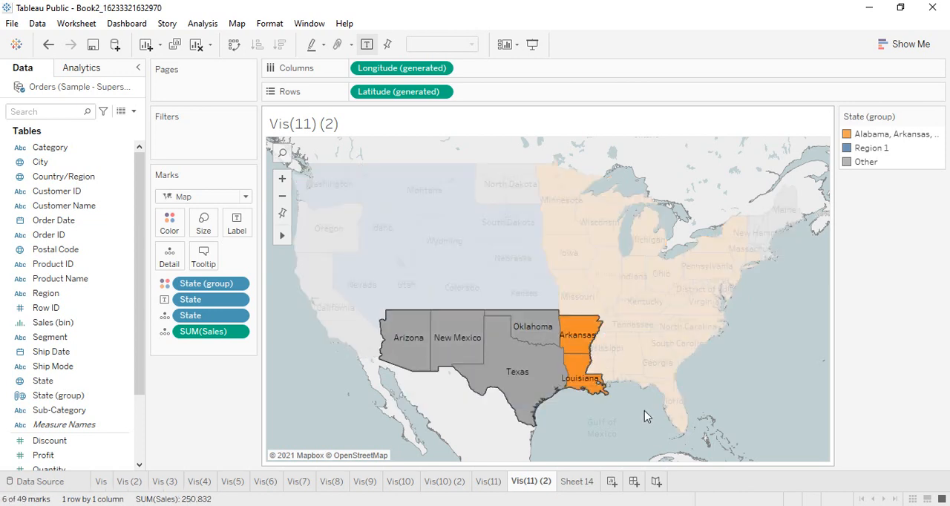
{"action": "mouse_move", "coordinate": [586, 380]}
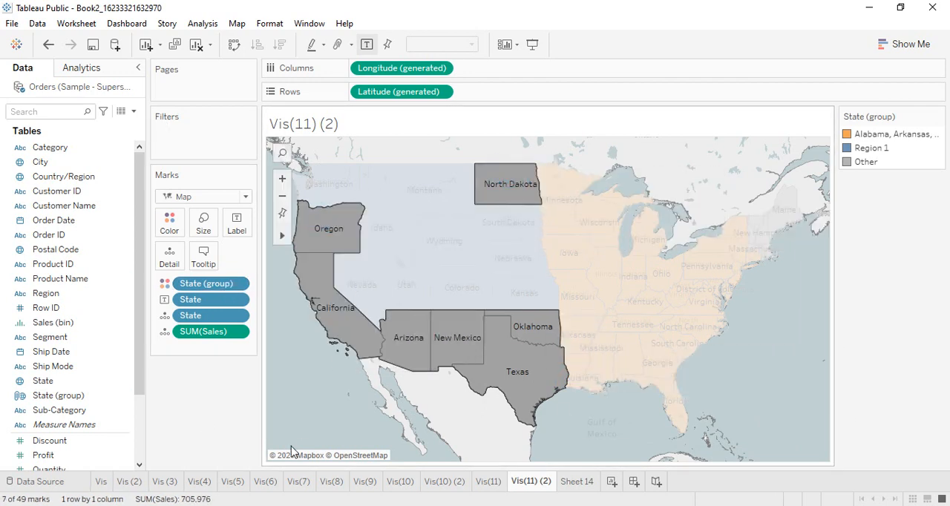
{"action": "left_click", "coordinate": [437, 337]}
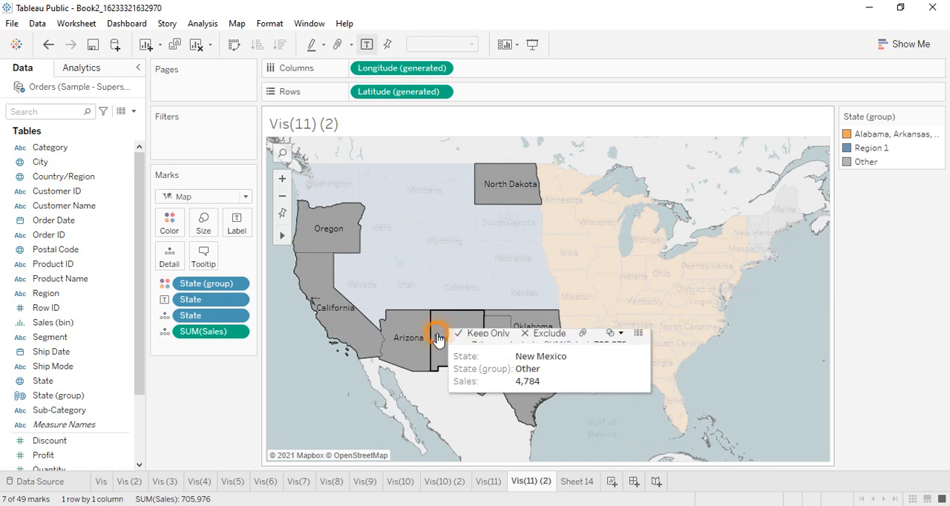
{"action": "mouse_move", "coordinate": [524, 281]}
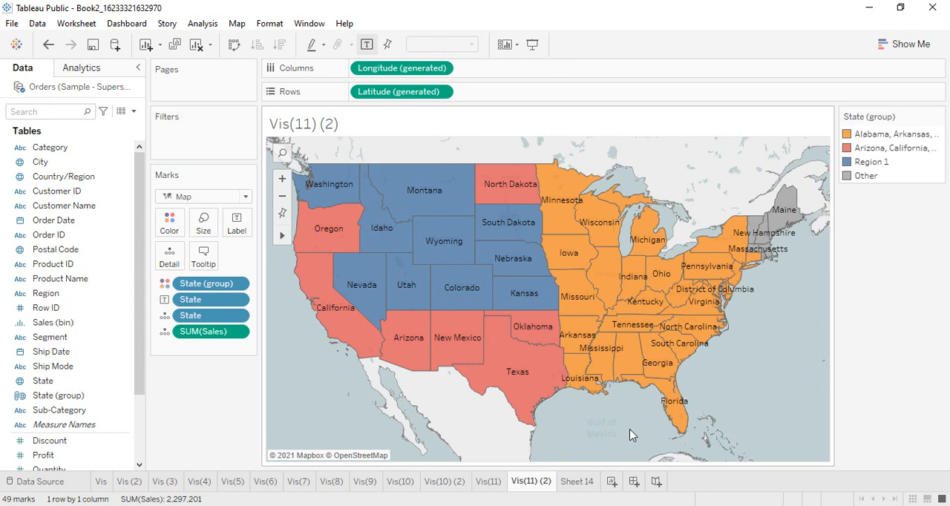
{"action": "mouse_move", "coordinate": [804, 245]}
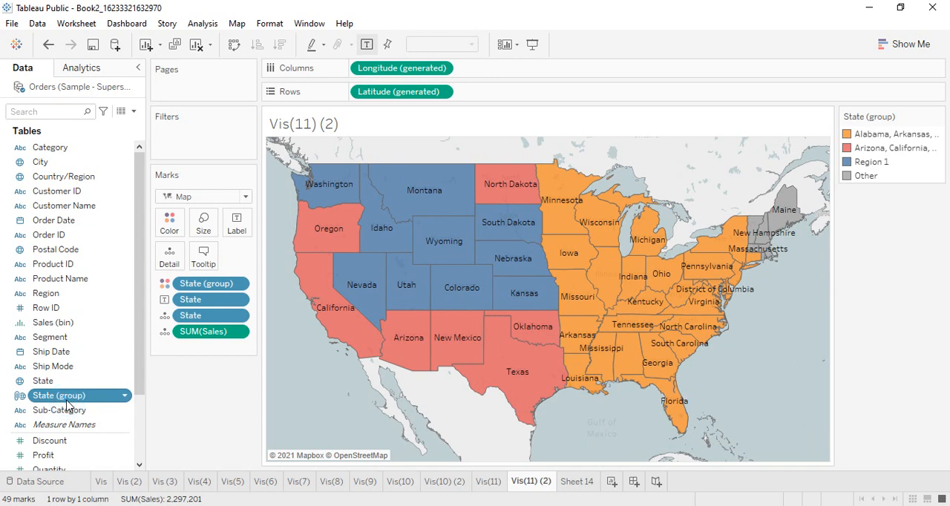
Rename the Arizona/California and Alabama/Arkansas groups to Region 2 and 3, and remove Sales
{"action": "right_click", "coordinate": [59, 394]}
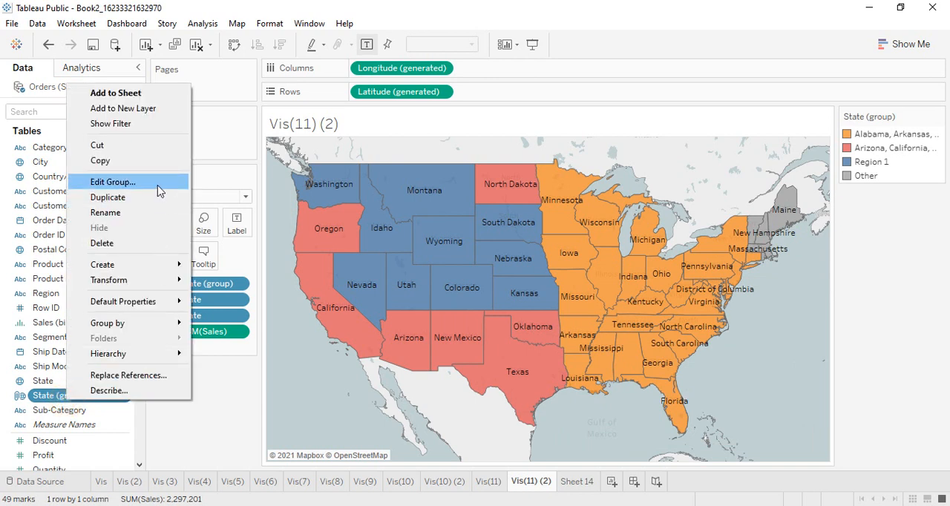
{"action": "left_click", "coordinate": [112, 182]}
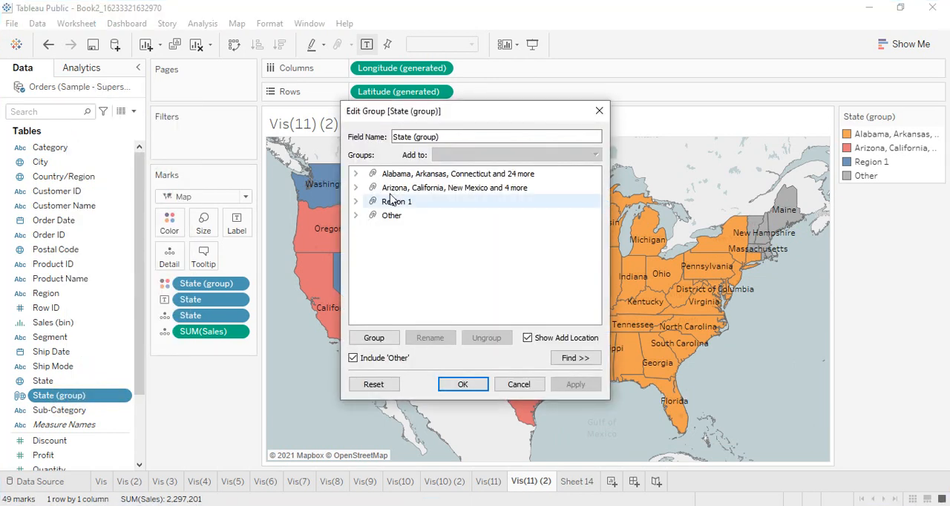
{"action": "left_click", "coordinate": [454, 187]}
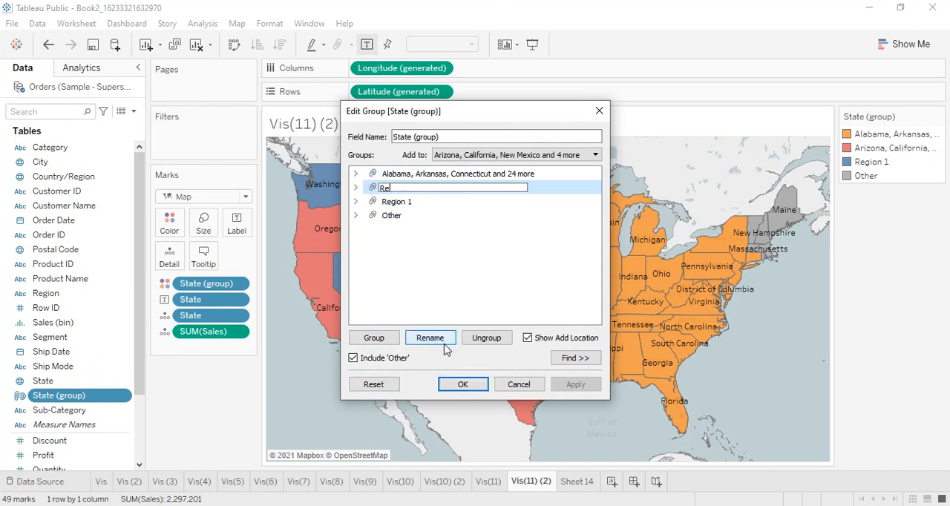
{"action": "type", "text": "Region 2"}
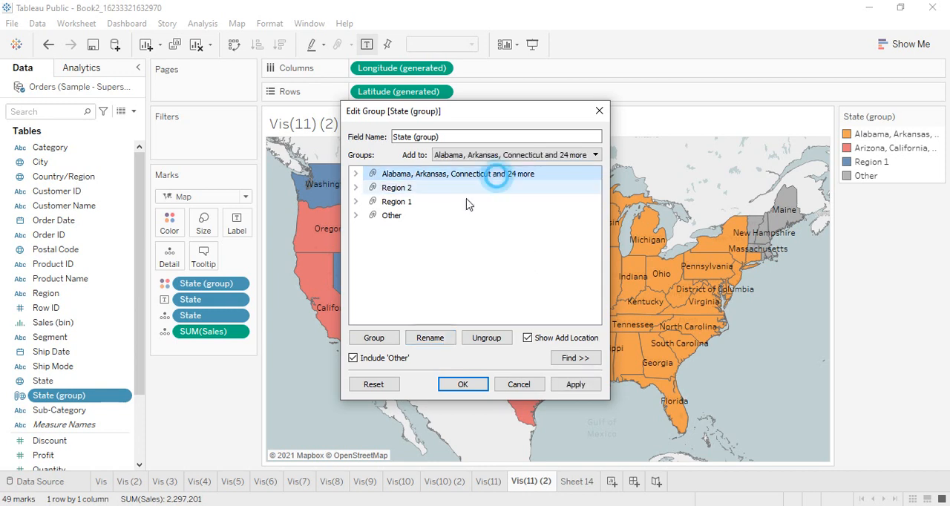
{"action": "left_click", "coordinate": [430, 337]}
{"action": "type", "text": "Region"}
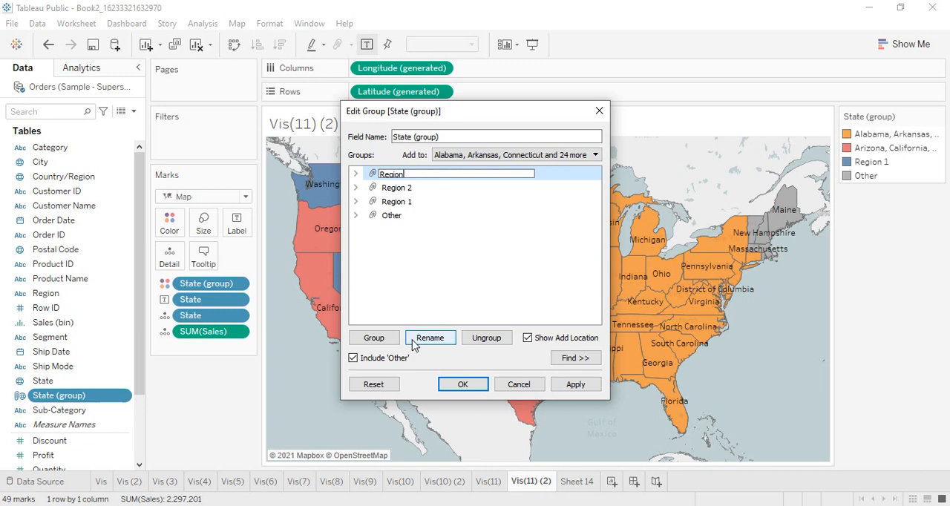
{"action": "type", "text": "3"}
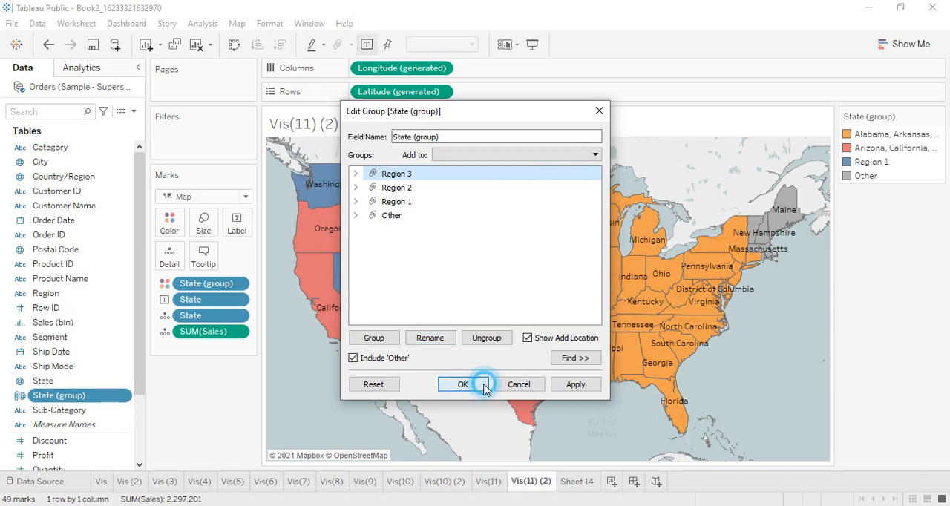
{"action": "left_click", "coordinate": [463, 384]}
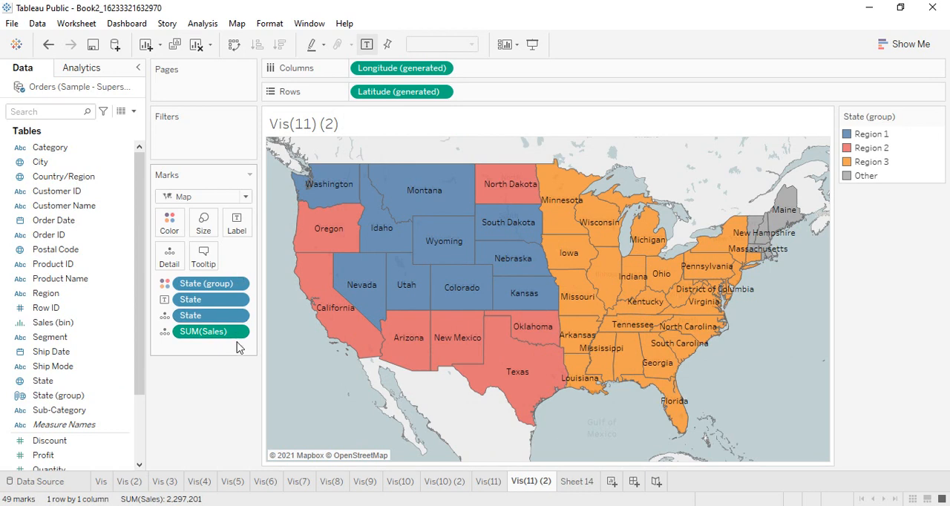
{"action": "left_click_drag", "start_coordinate": [202, 331], "coordinate": [193, 427]}
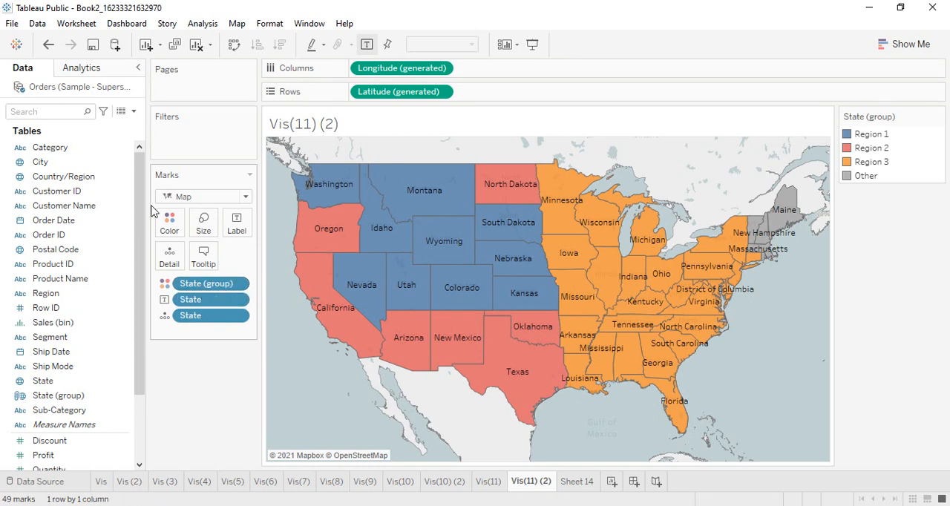
{"action": "mouse_move", "coordinate": [169, 223]}
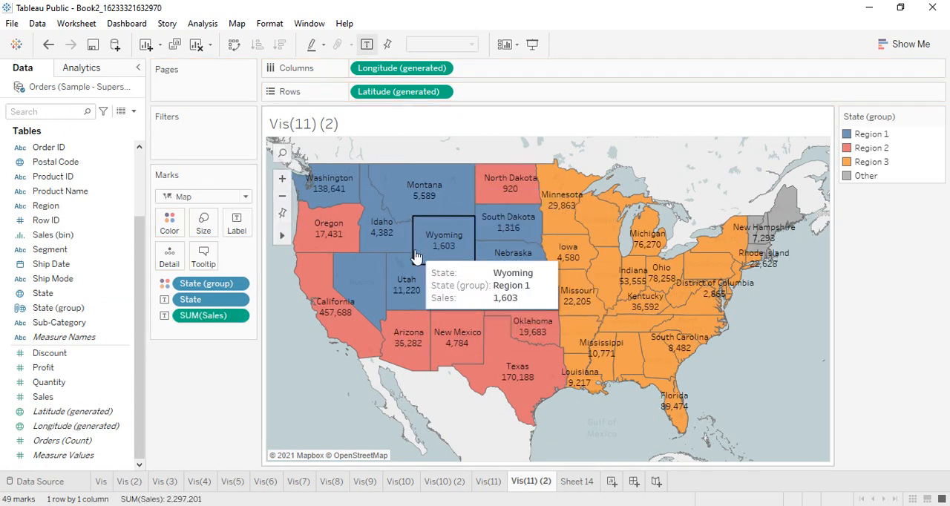
{"action": "mouse_move", "coordinate": [419, 314]}
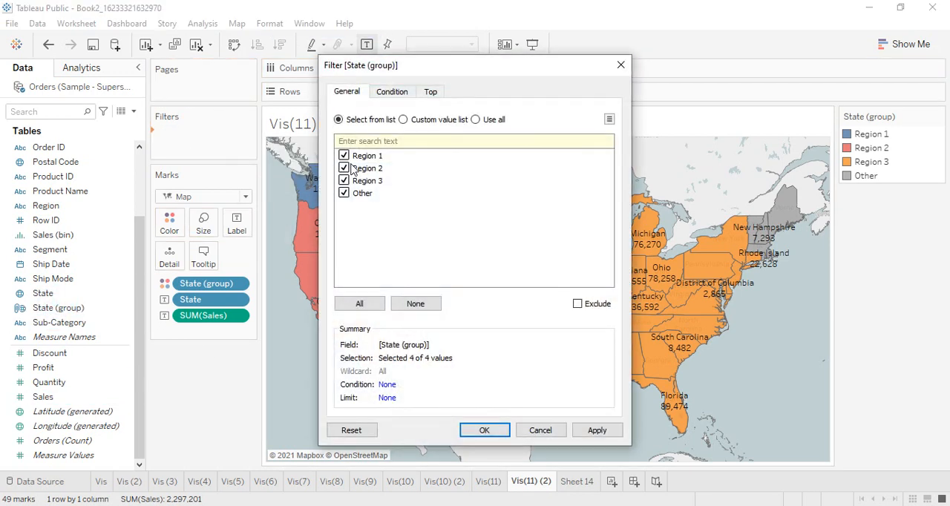
{"action": "mouse_move", "coordinate": [484, 430]}
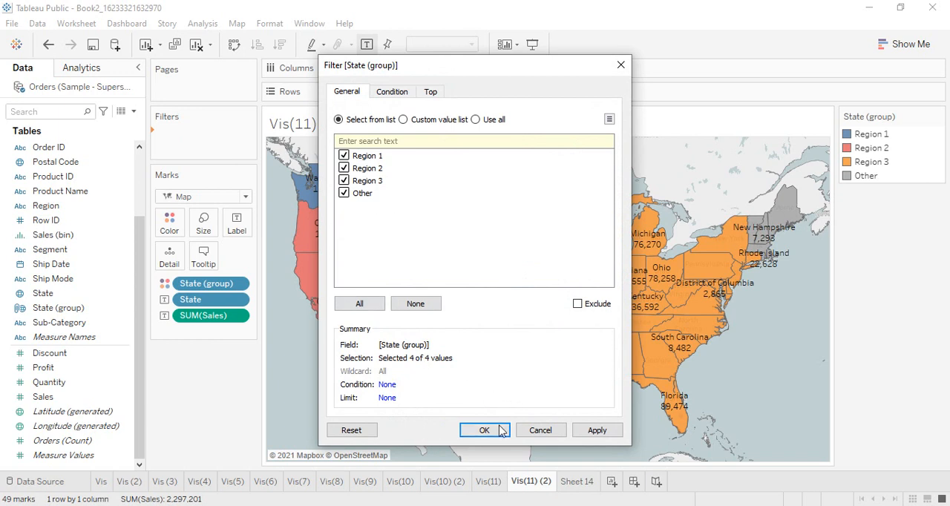
Confirm the State (group) filter with all four groups checked and open its options
{"action": "left_click", "coordinate": [484, 430]}
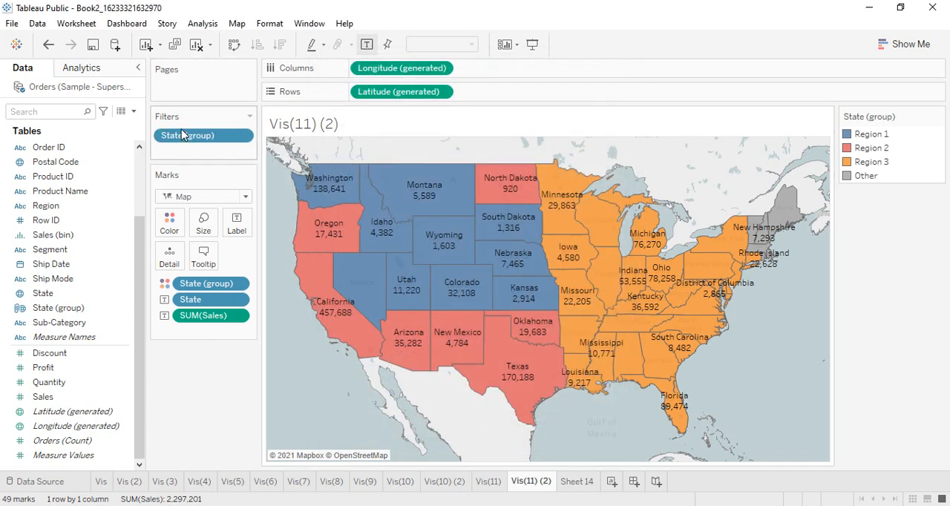
{"action": "right_click", "coordinate": [187, 135]}
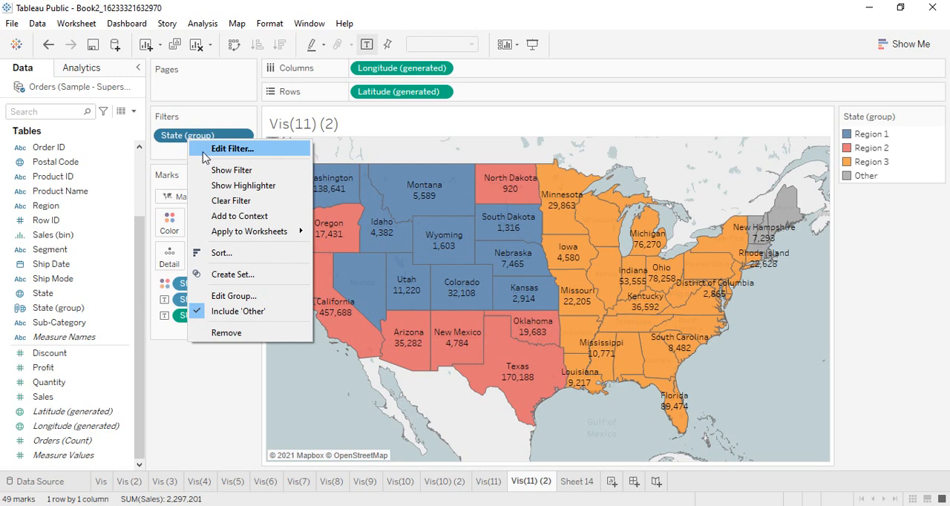
Show the region filter card and narrow the map to Region 2 and Region 3
{"action": "left_click", "coordinate": [231, 170]}
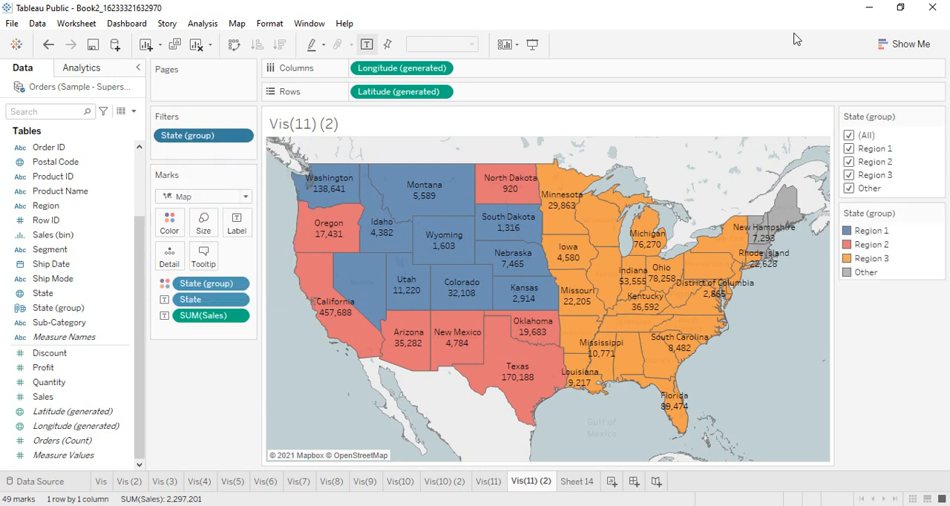
{"action": "left_click", "coordinate": [849, 135]}
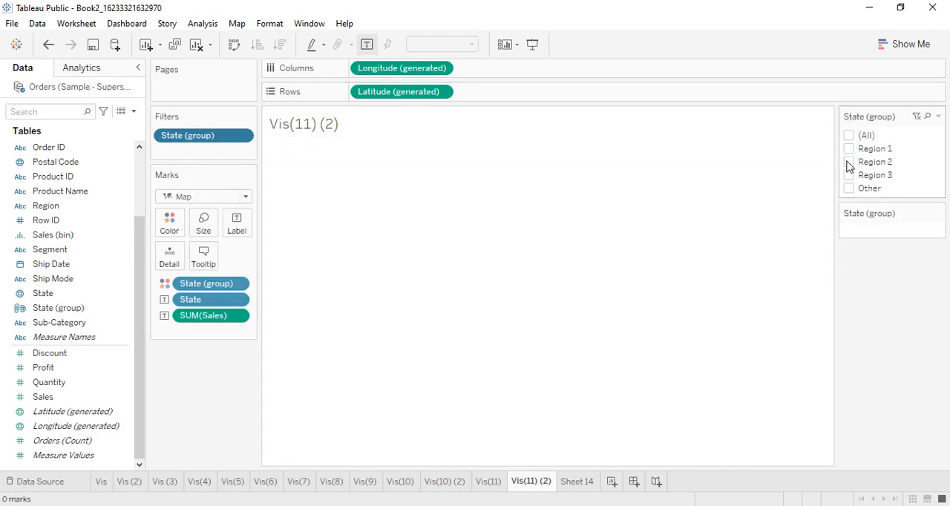
{"action": "left_click", "coordinate": [850, 149]}
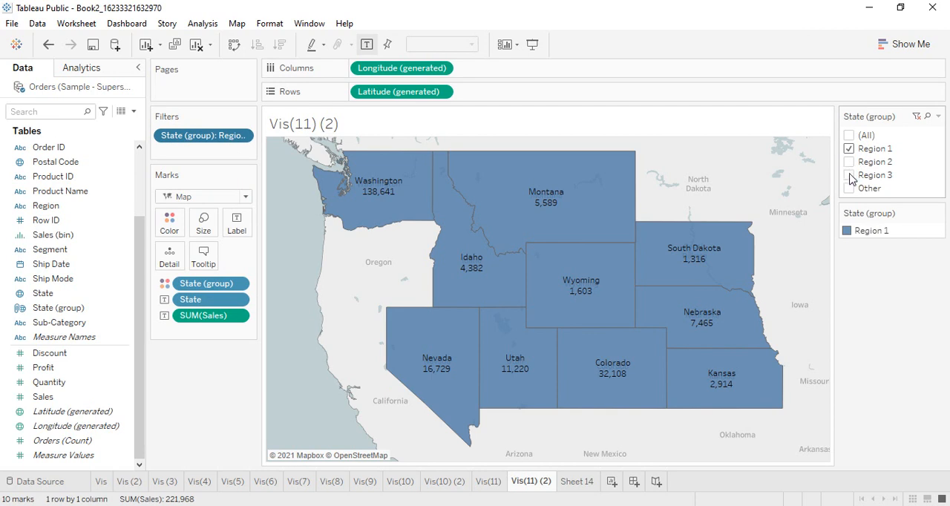
{"action": "left_click", "coordinate": [850, 175]}
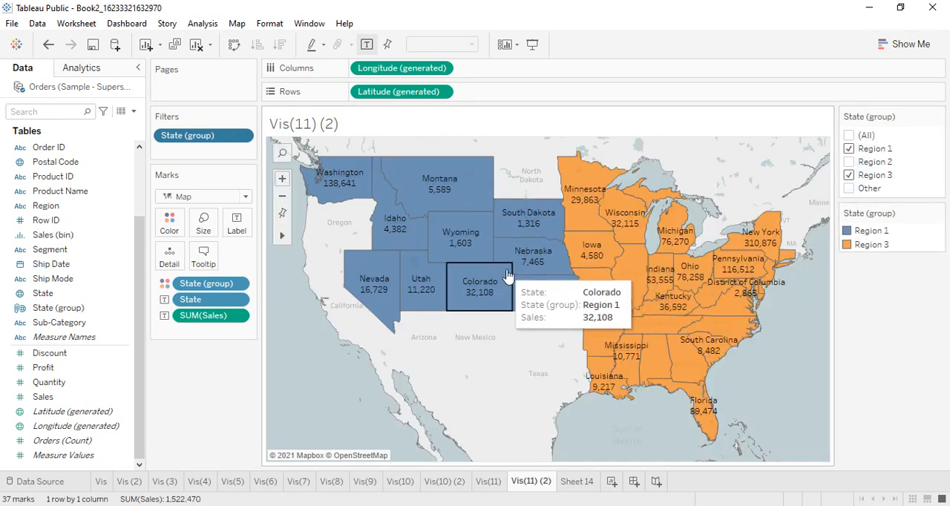
{"action": "mouse_move", "coordinate": [639, 327]}
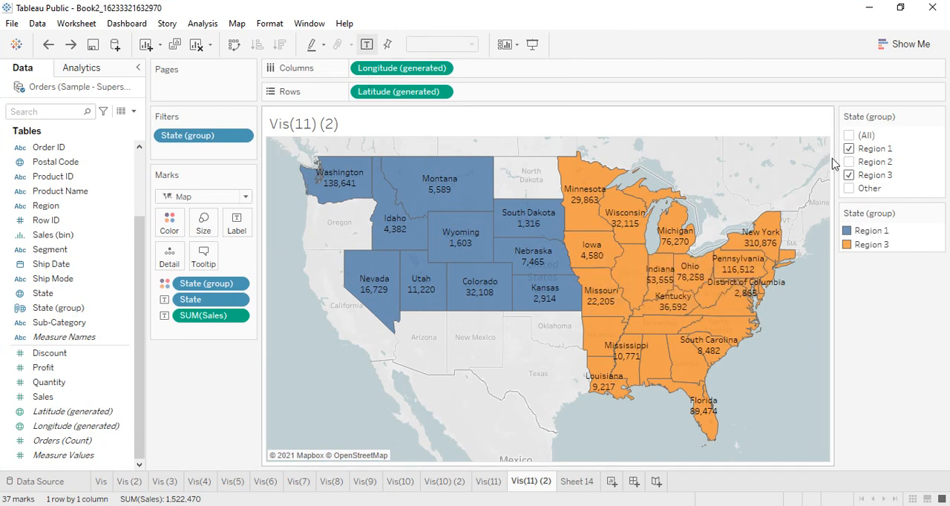
{"action": "left_click", "coordinate": [849, 162]}
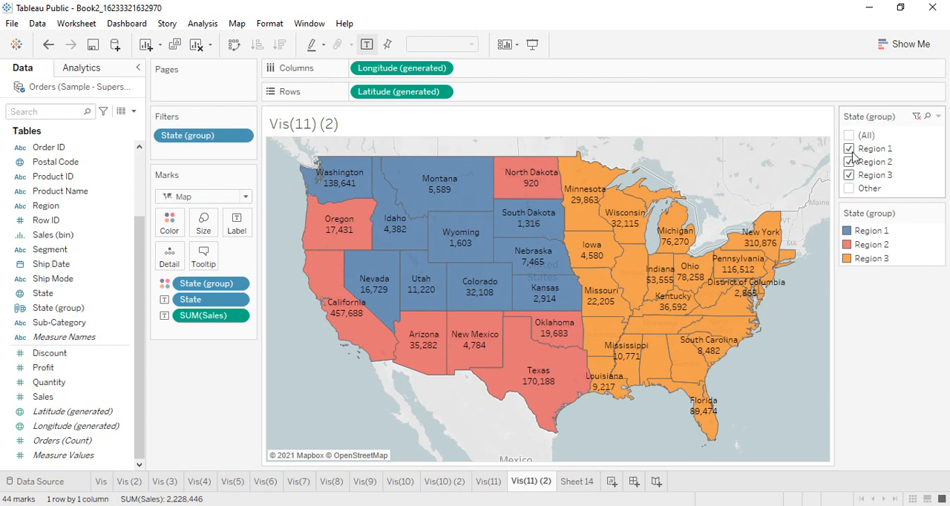
{"action": "left_click", "coordinate": [849, 148]}
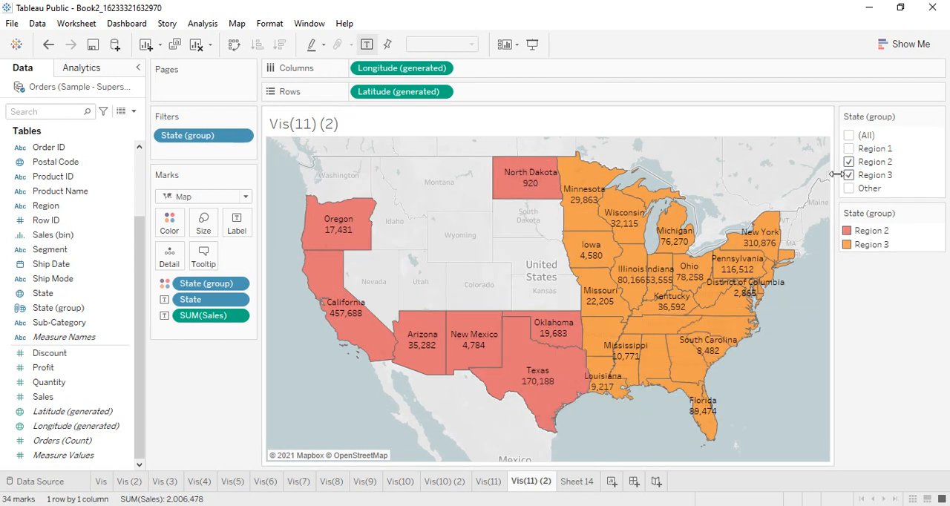
{"action": "mouse_move", "coordinate": [571, 371]}
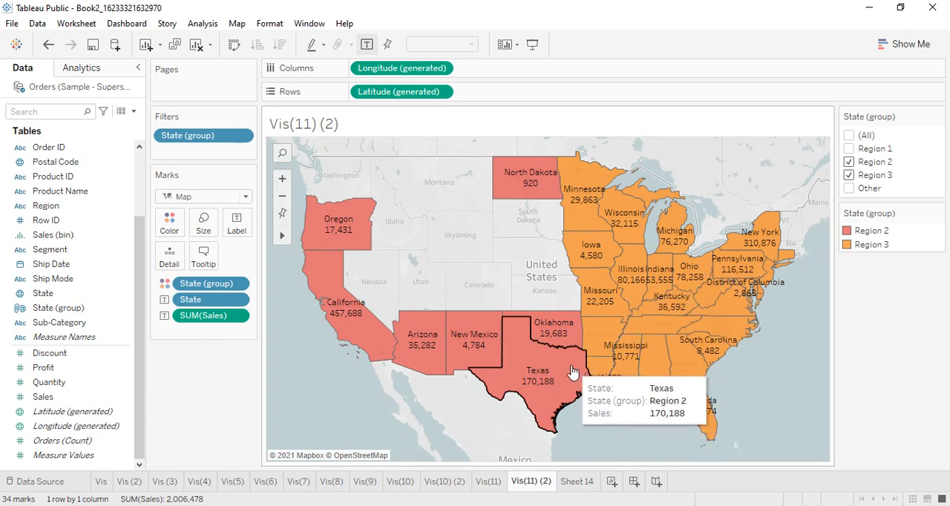
{"action": "mouse_move", "coordinate": [475, 338]}
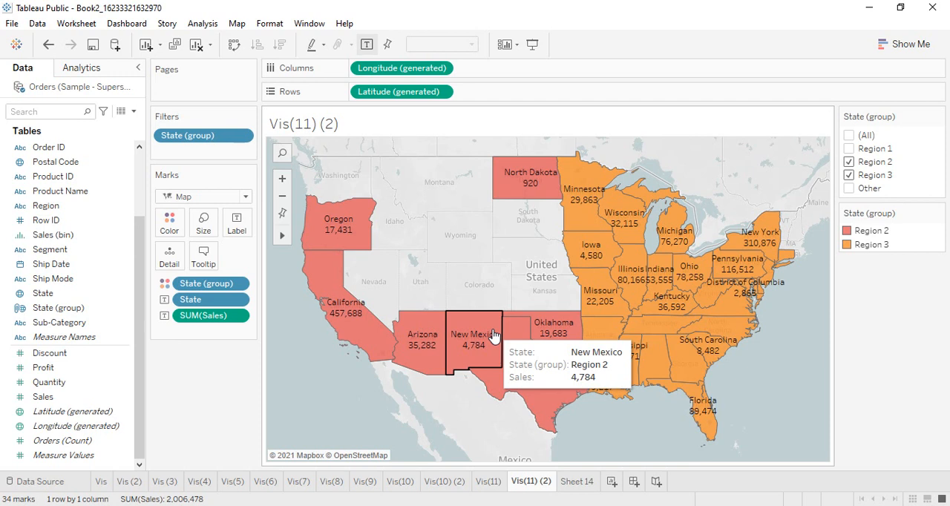
{"action": "left_click", "coordinate": [578, 481]}
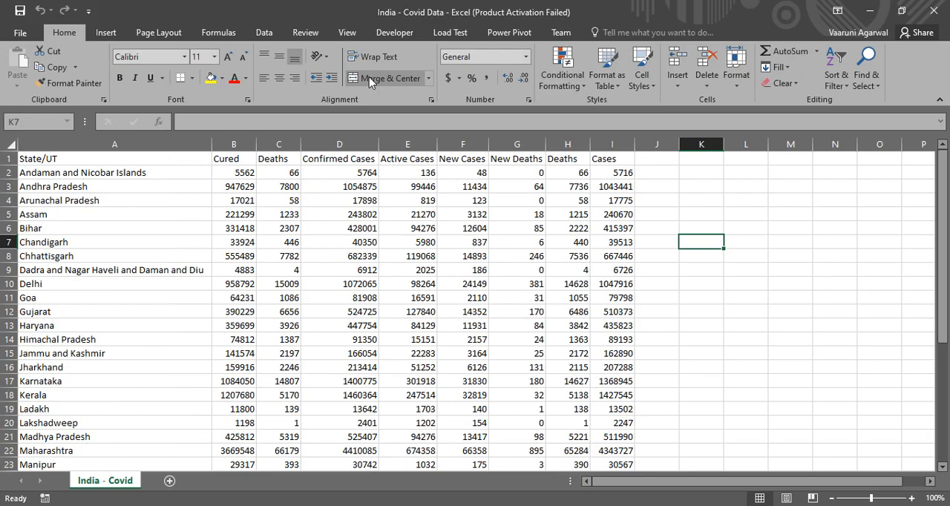
{"action": "mouse_move", "coordinate": [386, 78]}
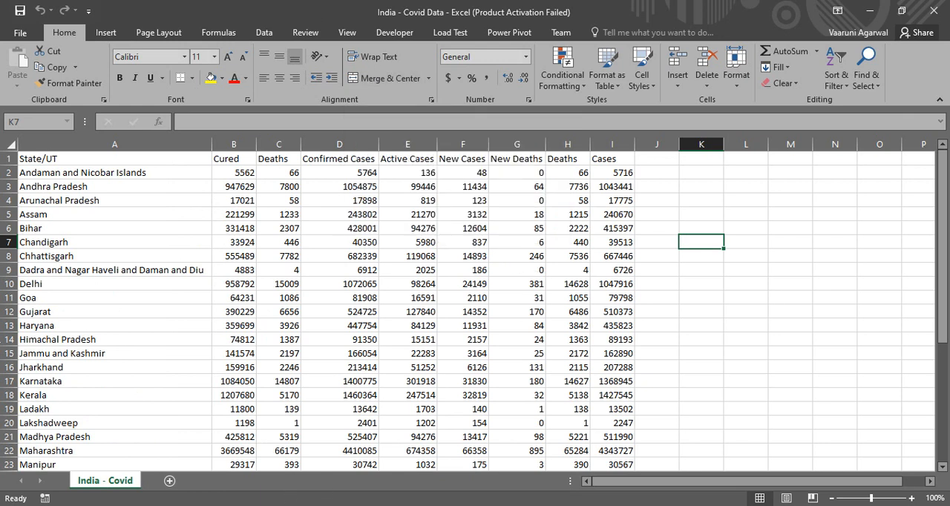
{"action": "mouse_move", "coordinate": [169, 187]}
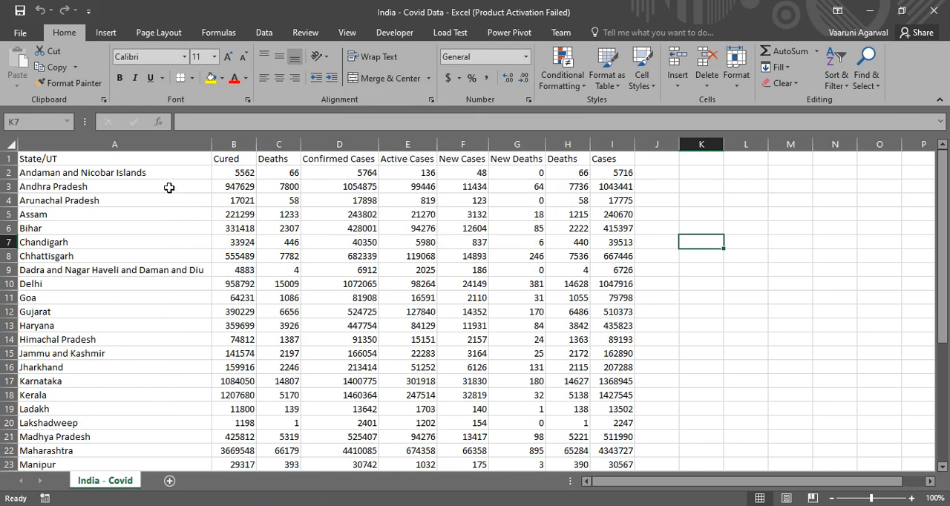
{"action": "mouse_move", "coordinate": [170, 209]}
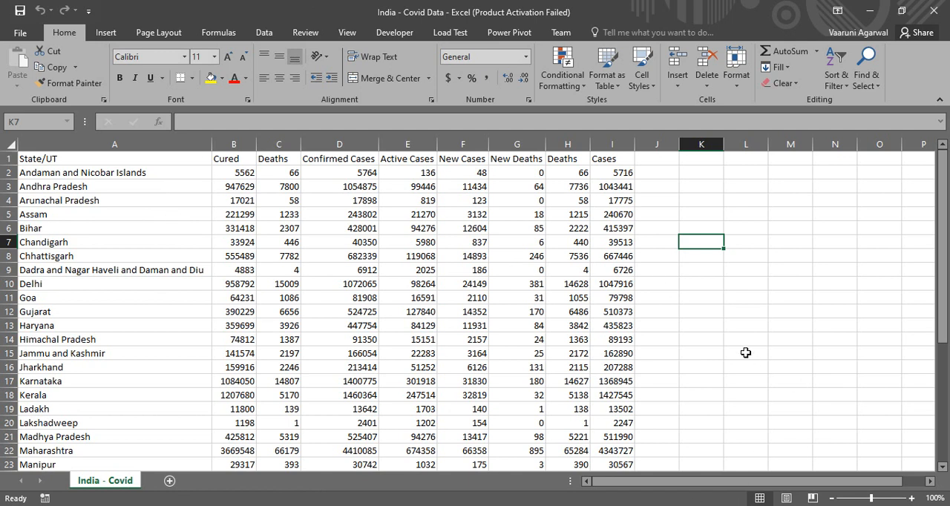
{"action": "mouse_move", "coordinate": [730, 359]}
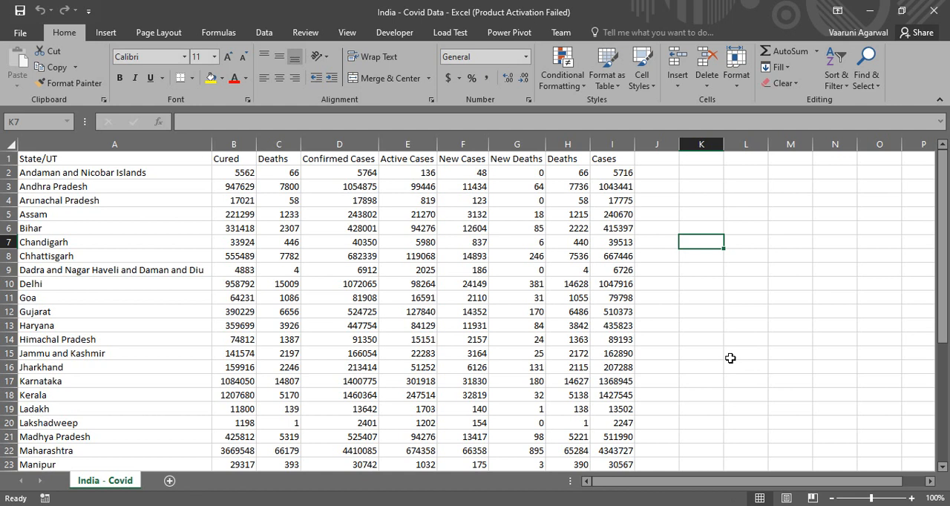
Scroll through the India Covid state rows in Excel, then return to Tableau Public
{"action": "scroll", "scroll_direction": "down", "scroll_amount": 3}
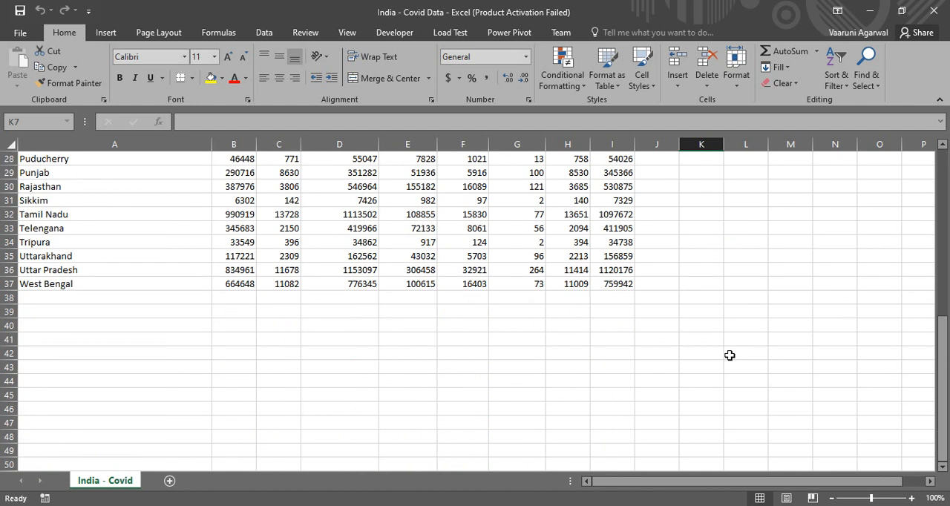
{"action": "scroll", "scroll_direction": "up", "scroll_amount": 3}
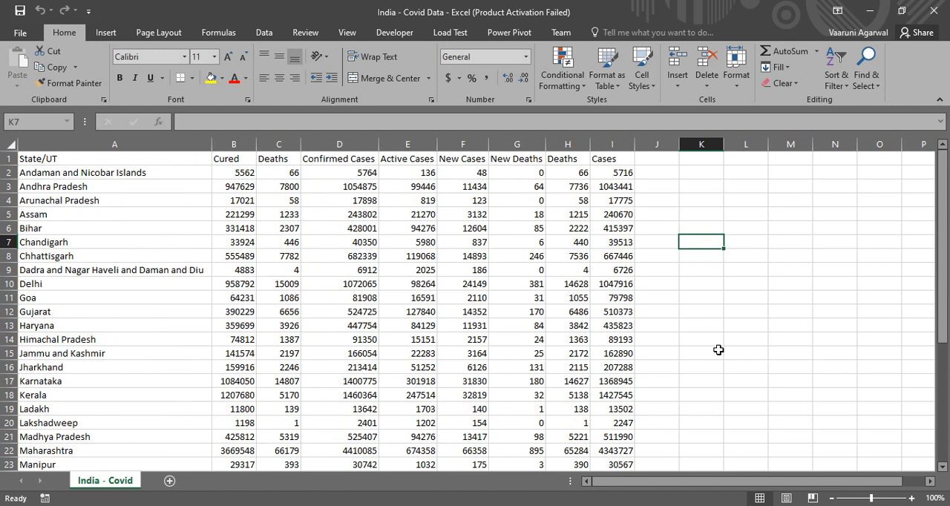
{"action": "mouse_move", "coordinate": [691, 361]}
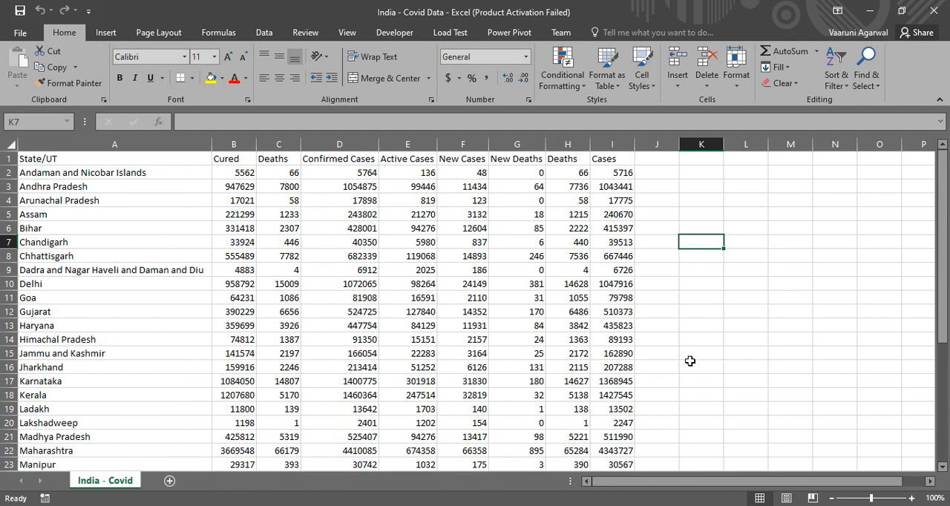
{"action": "mouse_move", "coordinate": [644, 398]}
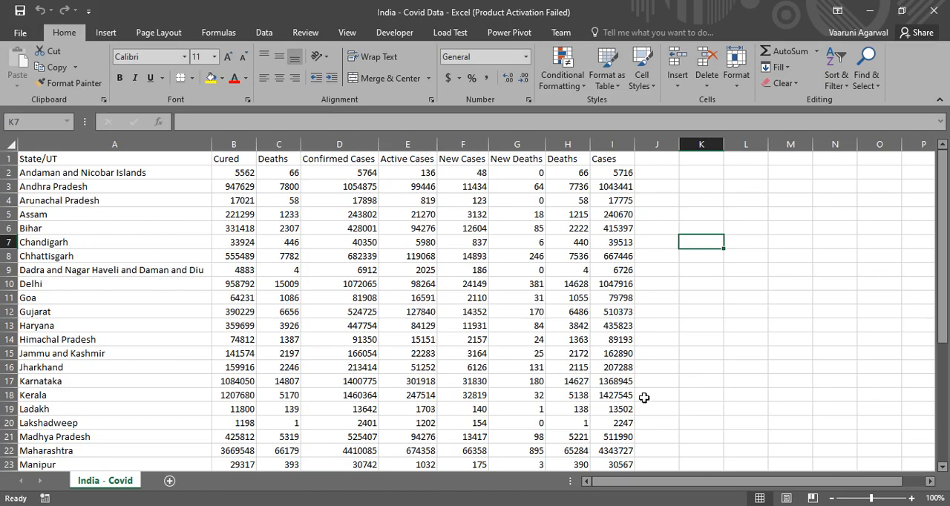
{"action": "key", "text": "alt+tab"}
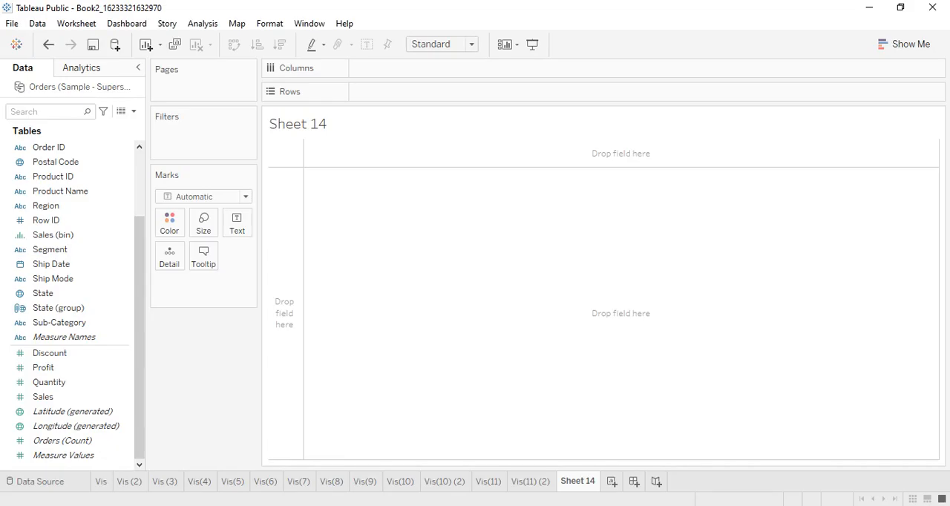
Check the India Covid data source, plot State/UT on Sheet 14, and open its 36 unknowns
{"action": "left_click", "coordinate": [40, 481]}
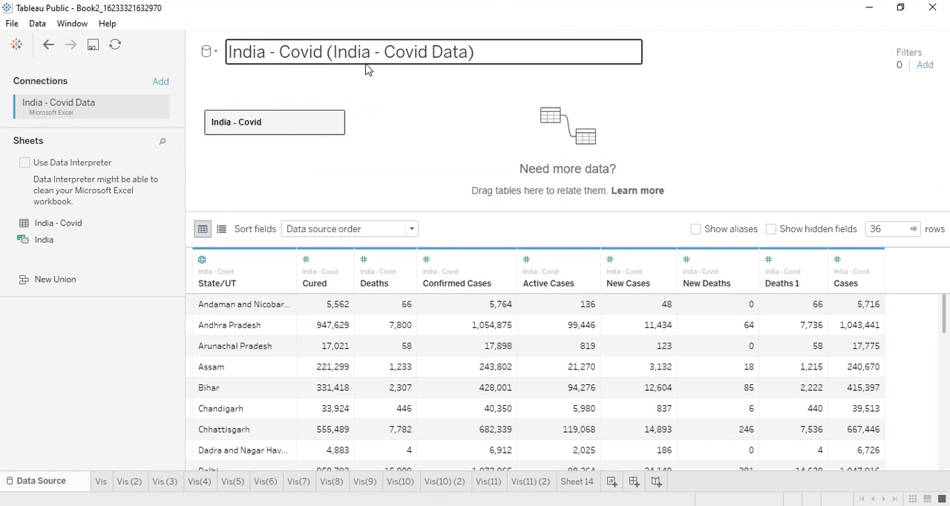
{"action": "left_click", "coordinate": [456, 211]}
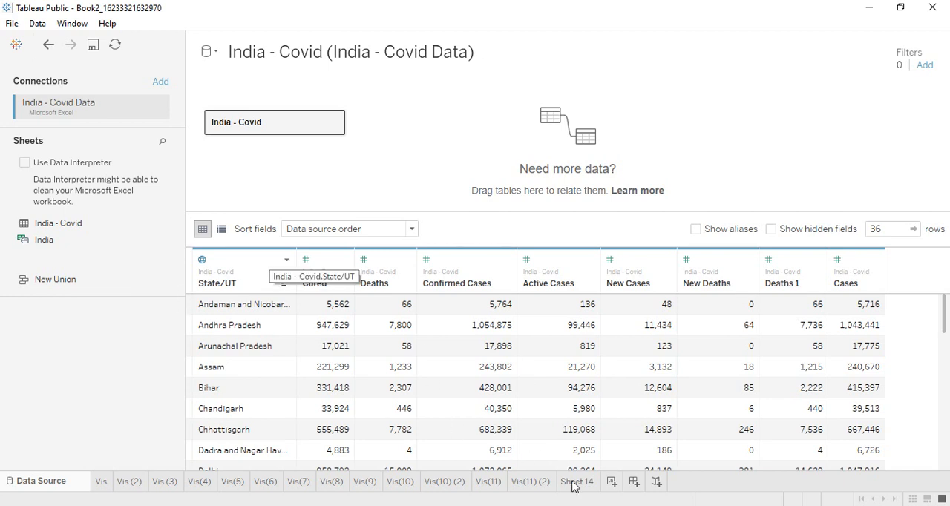
{"action": "left_click", "coordinate": [577, 481]}
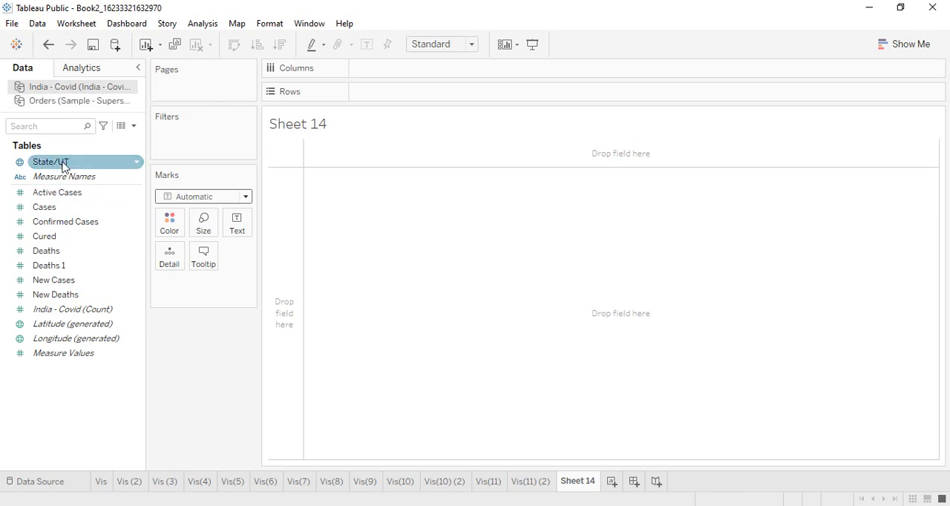
{"action": "left_click_drag", "start_coordinate": [49, 162], "coordinate": [169, 256]}
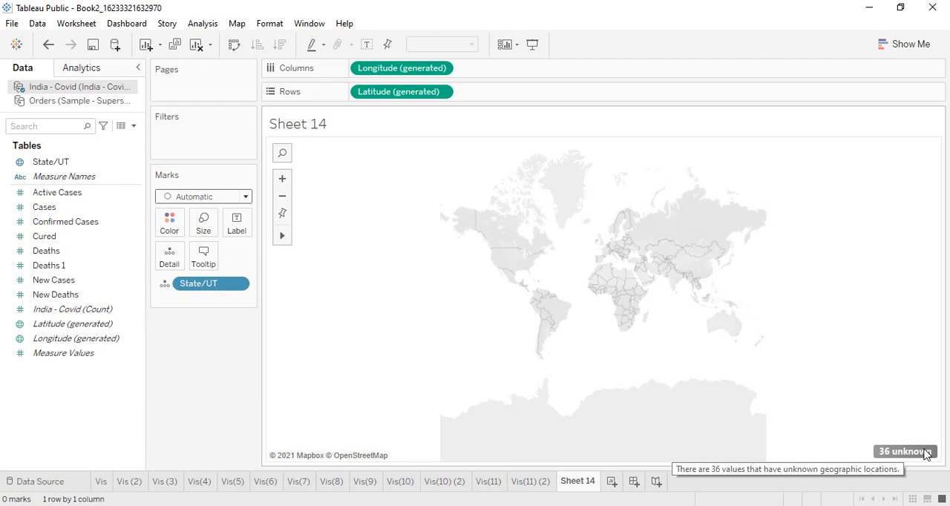
{"action": "left_click", "coordinate": [904, 452]}
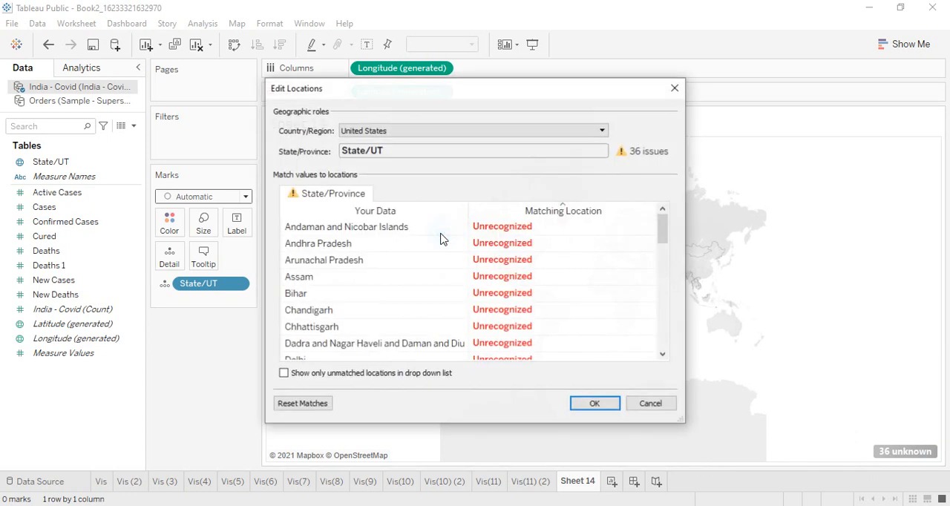
Fix the Country/Region to India in Edit Locations and accept the state matches
{"action": "scroll", "scroll_direction": "down", "scroll_amount": 3}
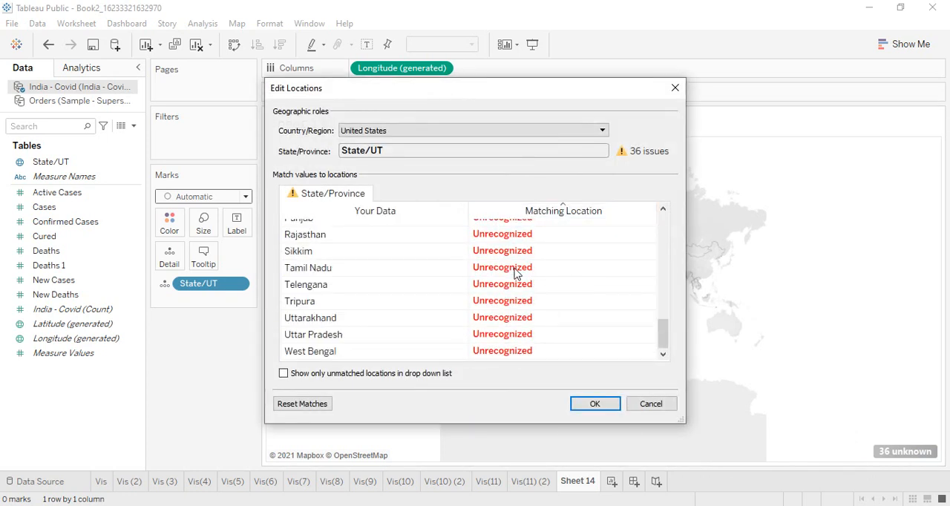
{"action": "scroll", "scroll_direction": "up", "scroll_amount": 3}
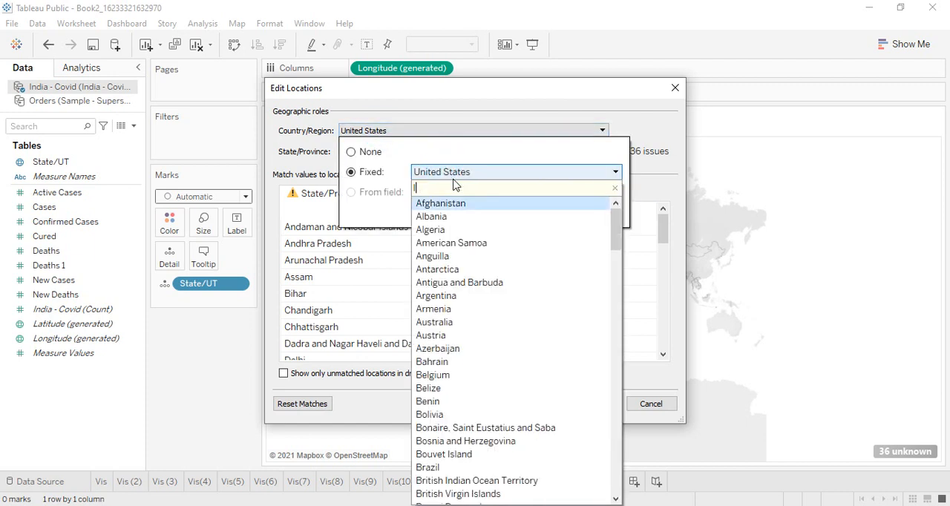
{"action": "type", "text": "ndi"}
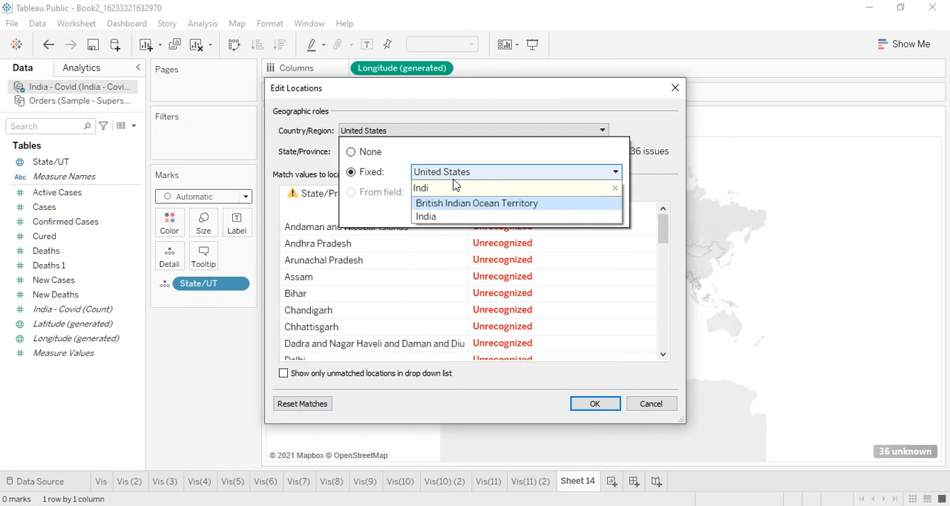
{"action": "left_click", "coordinate": [425, 216]}
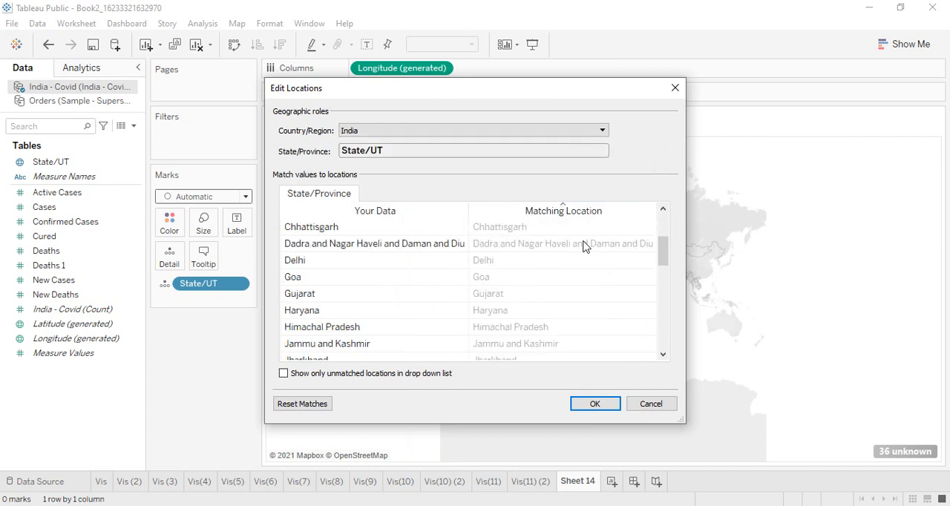
{"action": "scroll", "scroll_direction": "down", "scroll_amount": 3}
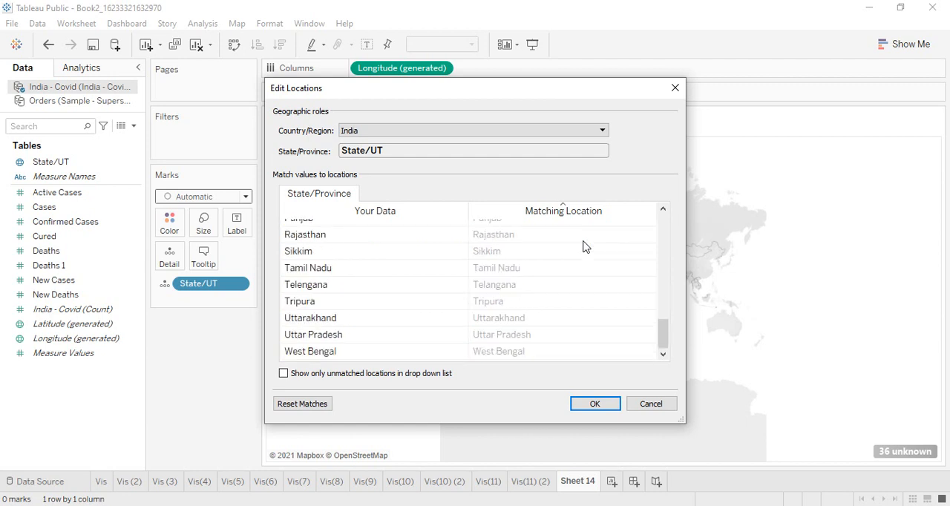
{"action": "scroll", "scroll_direction": "up", "scroll_amount": 3}
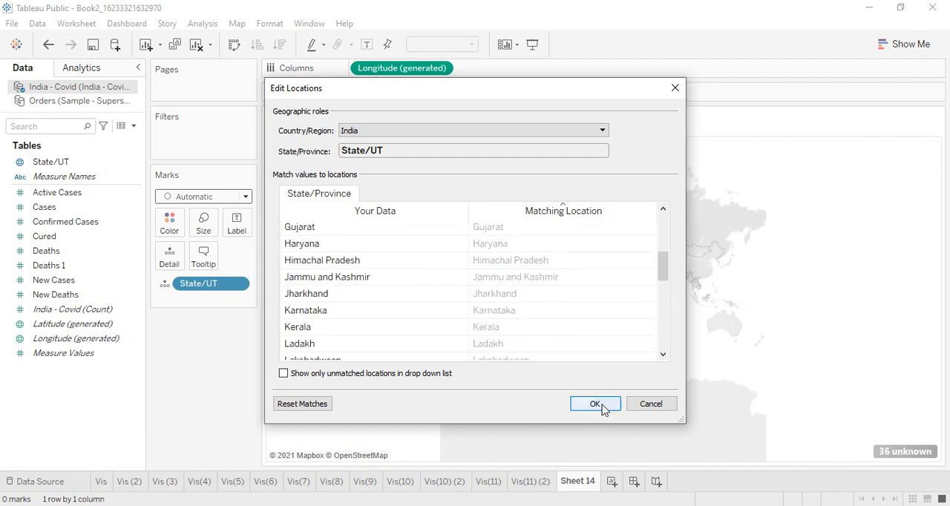
{"action": "left_click", "coordinate": [594, 403]}
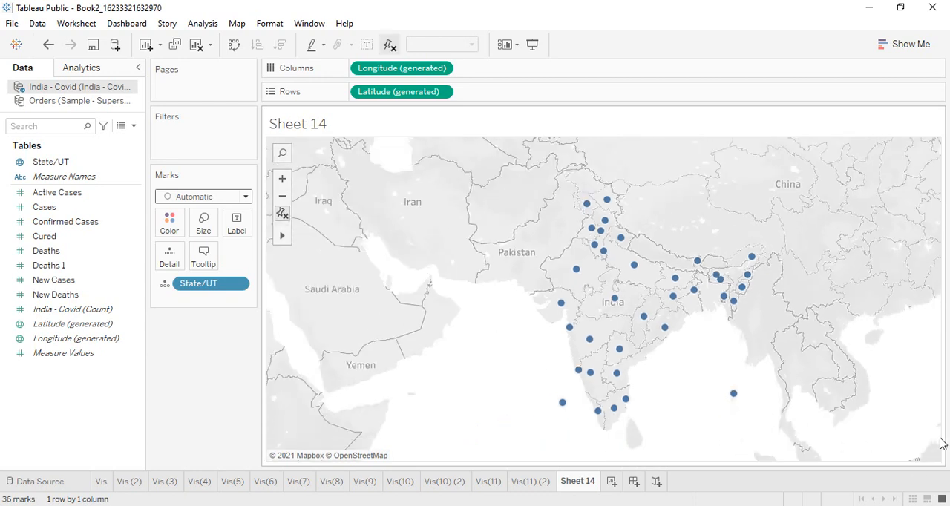
{"action": "mouse_move", "coordinate": [916, 409]}
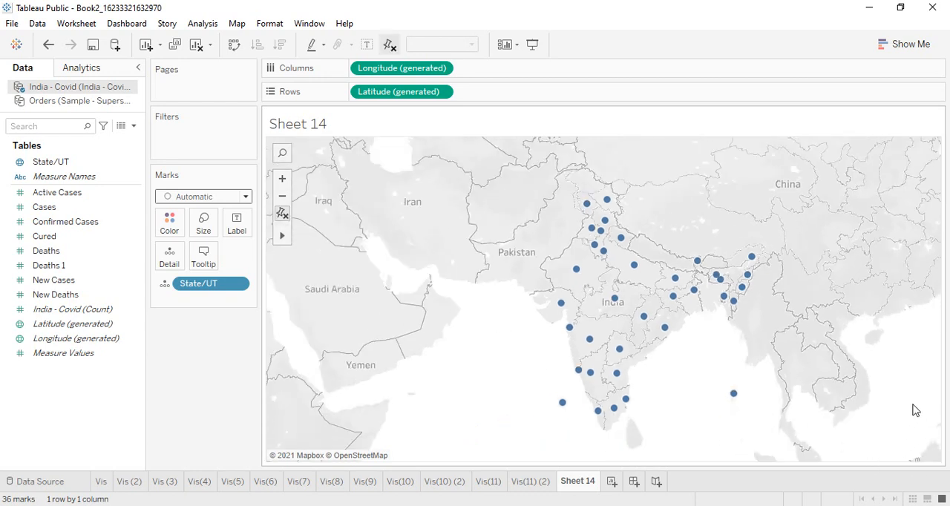
{"action": "mouse_move", "coordinate": [928, 455]}
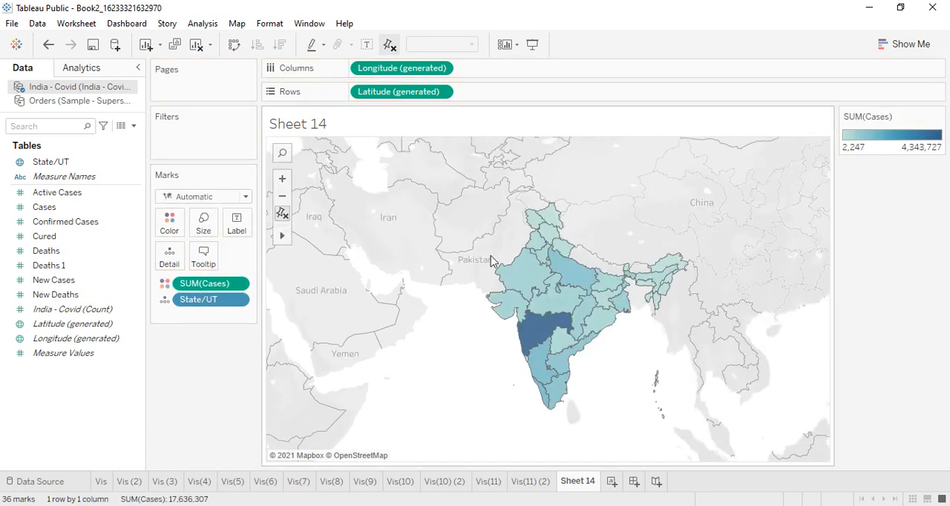
{"action": "mouse_move", "coordinate": [46, 250]}
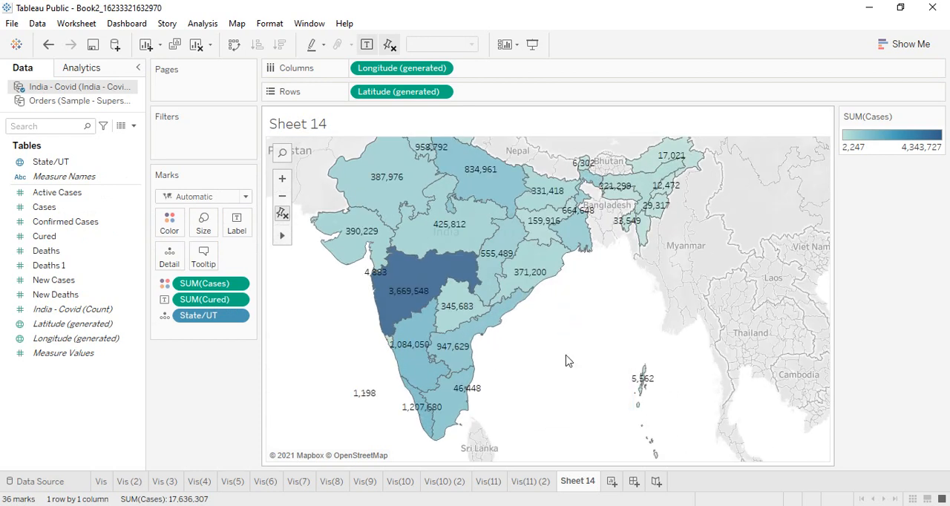
Reset the filled India map view so all states are visible
{"action": "left_click", "coordinate": [282, 216]}
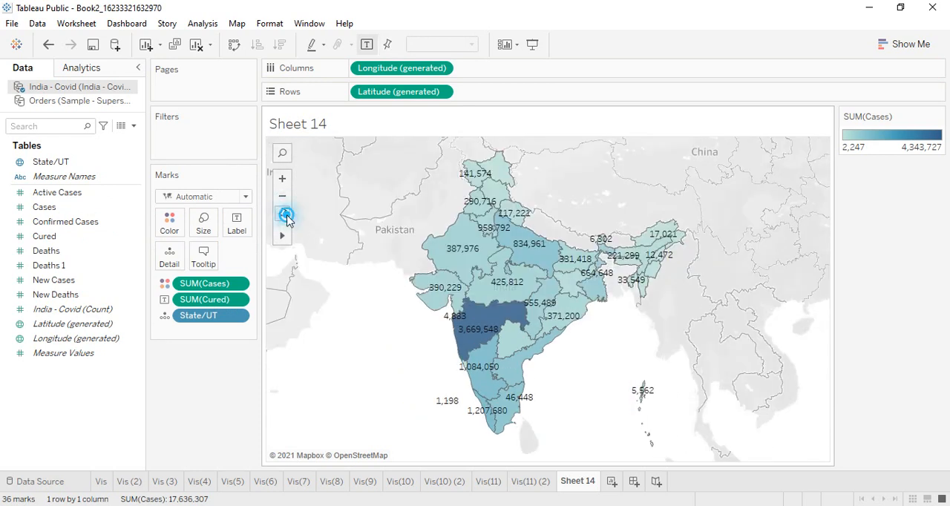
{"action": "left_click", "coordinate": [282, 215]}
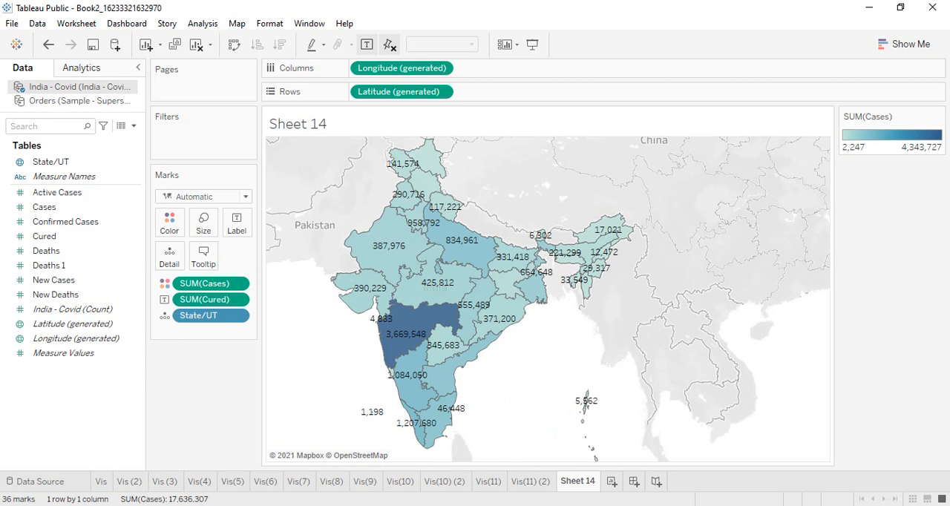
From the City Staff source, add City to Sheet 15 as a map
{"action": "left_click", "coordinate": [35, 481]}
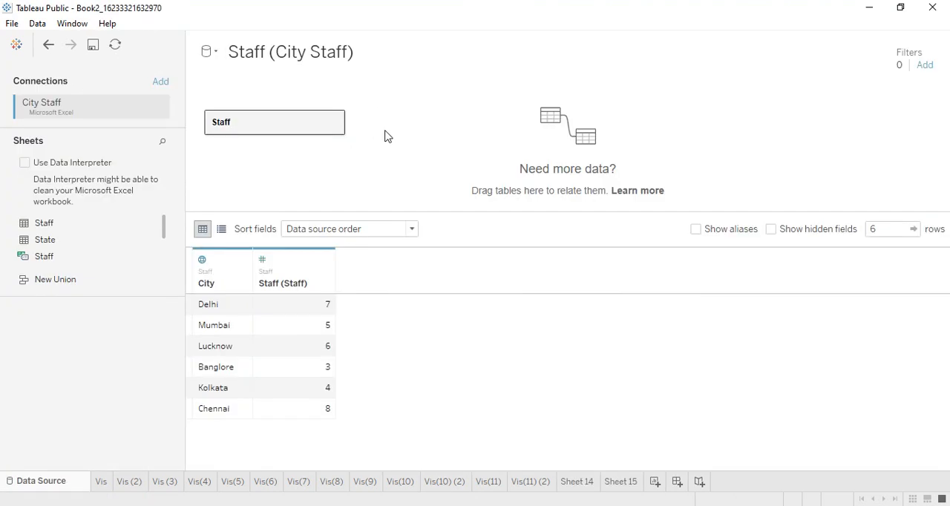
{"action": "mouse_move", "coordinate": [632, 486]}
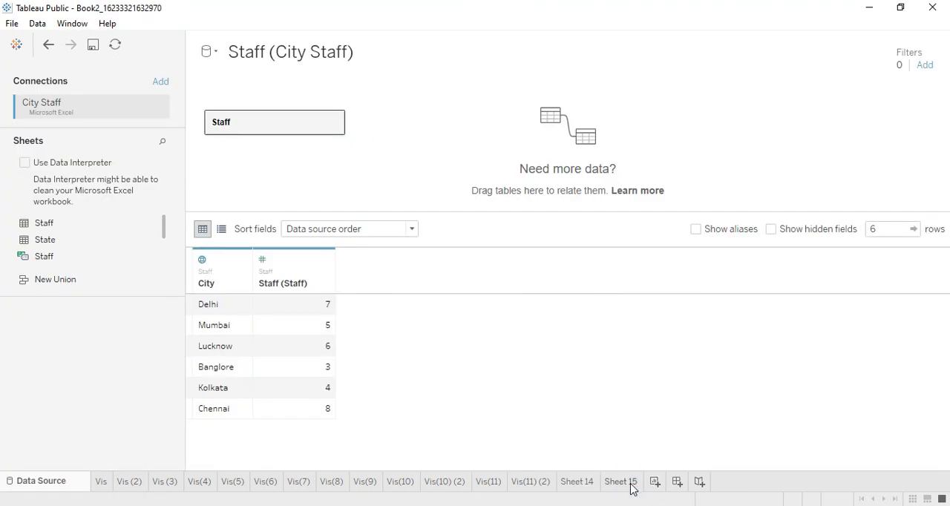
{"action": "left_click", "coordinate": [621, 481]}
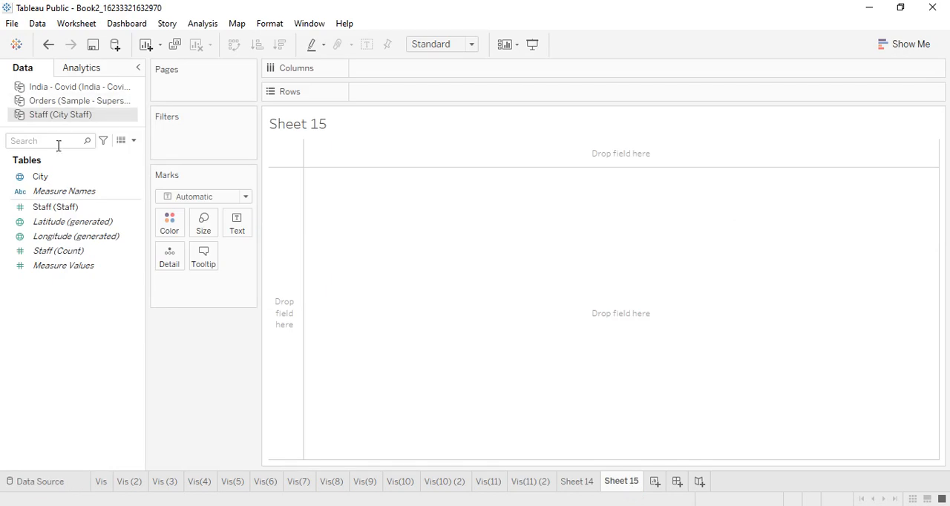
{"action": "left_click_drag", "start_coordinate": [40, 176], "coordinate": [169, 255]}
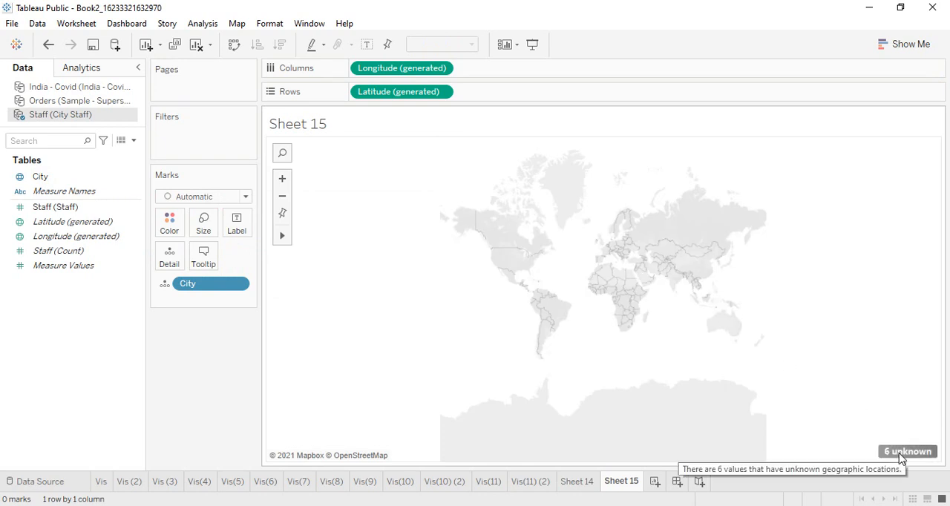
{"action": "mouse_move", "coordinate": [508, 237]}
{"action": "type", "text": "Ind"}
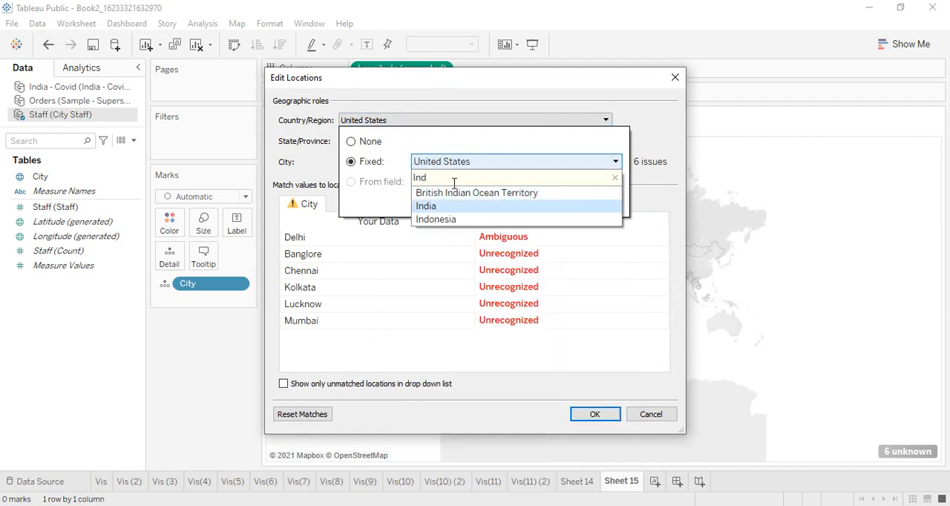
Set the unknown locations' country to India and match Banglore to Bengaluru
{"action": "left_click", "coordinate": [426, 205]}
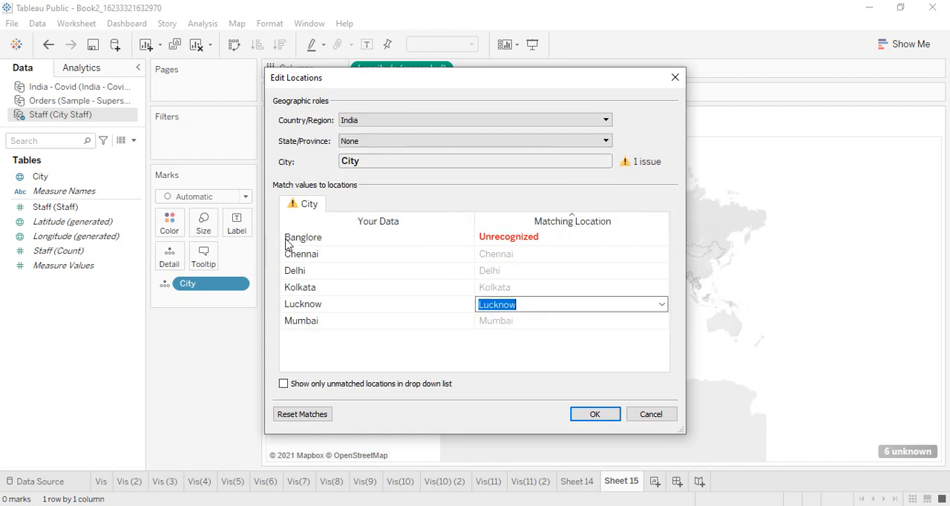
{"action": "mouse_move", "coordinate": [309, 245]}
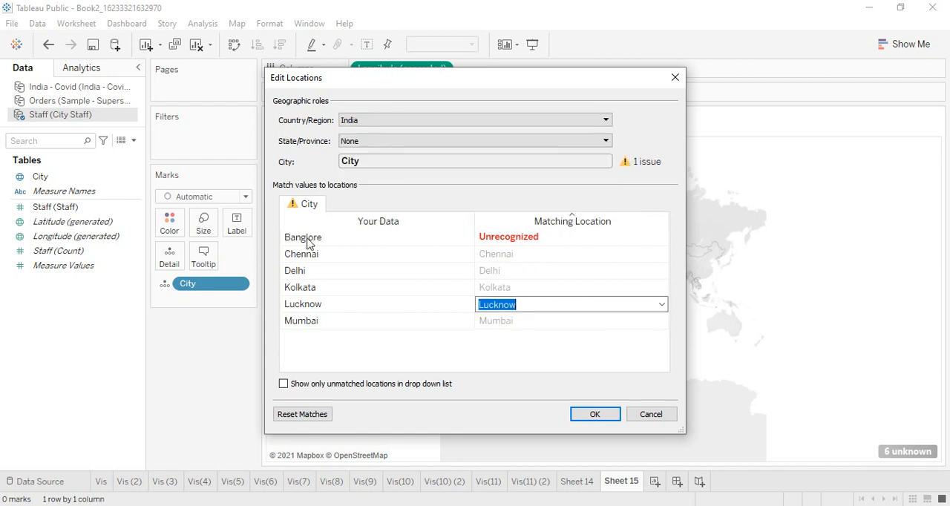
{"action": "mouse_move", "coordinate": [522, 215]}
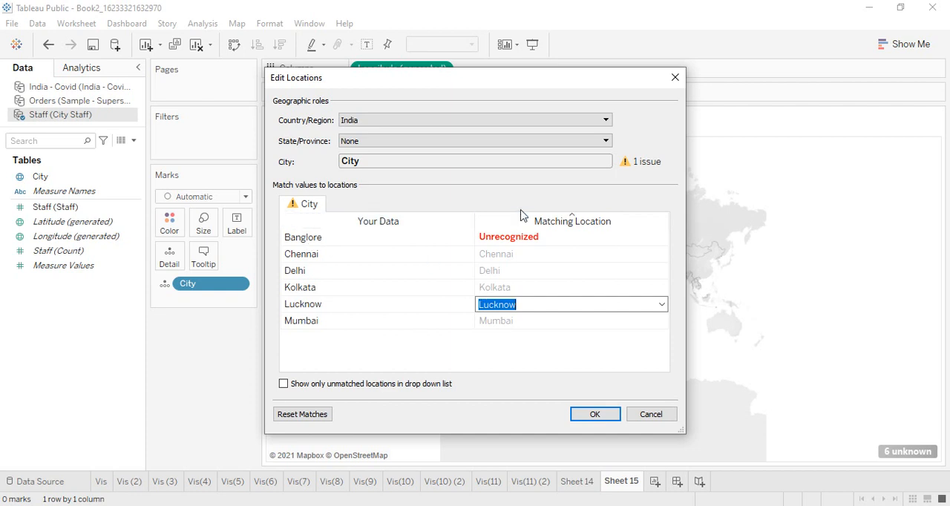
{"action": "left_click", "coordinate": [571, 237]}
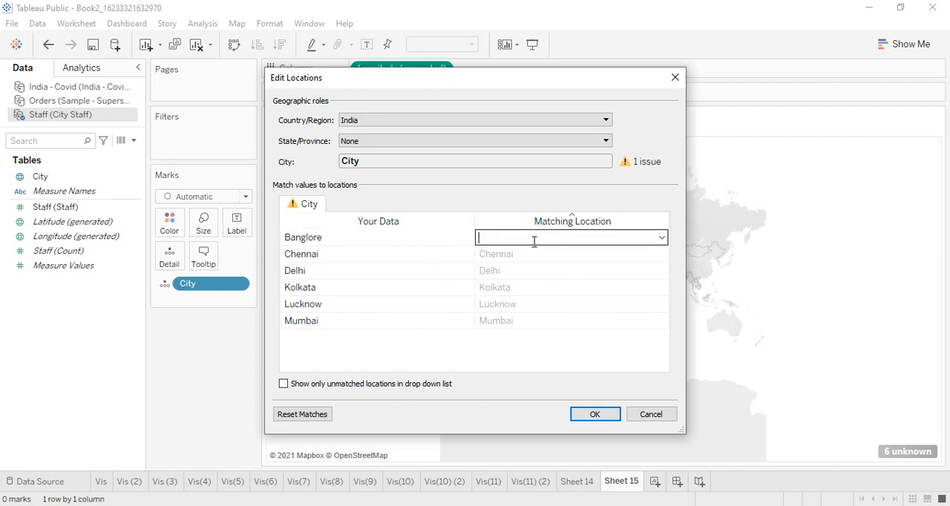
{"action": "type", "text": "Be"}
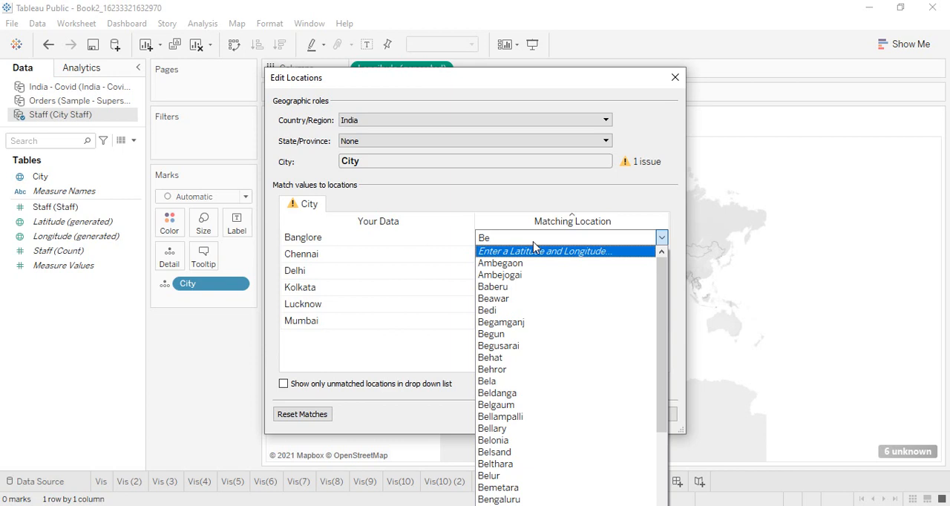
{"action": "left_click", "coordinate": [498, 498]}
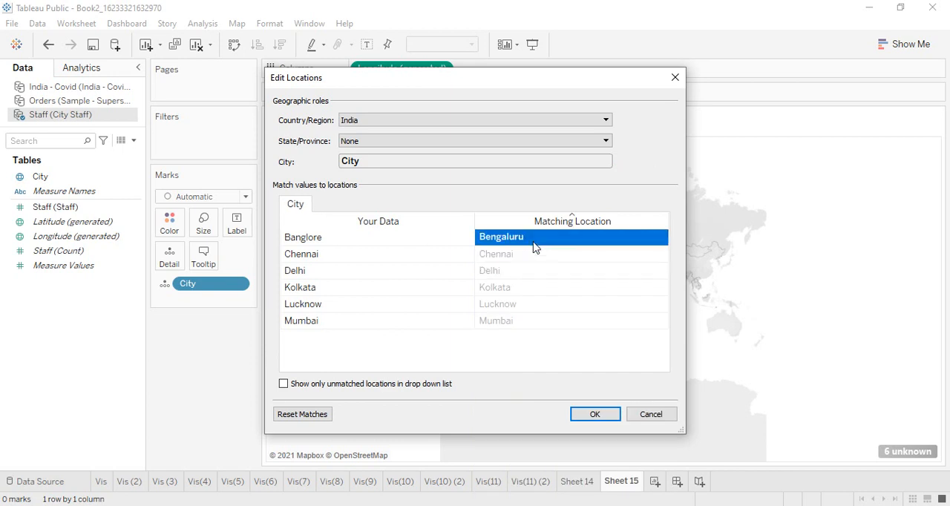
{"action": "left_click", "coordinate": [595, 414]}
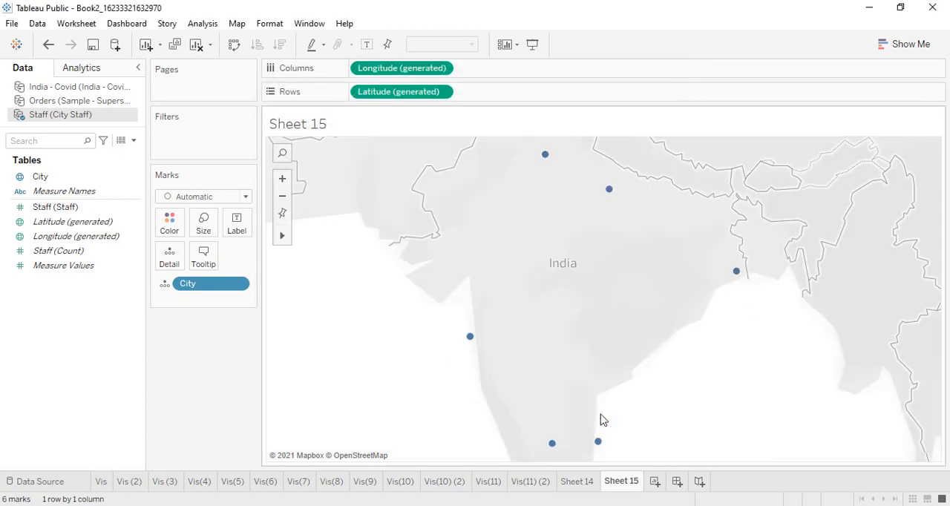